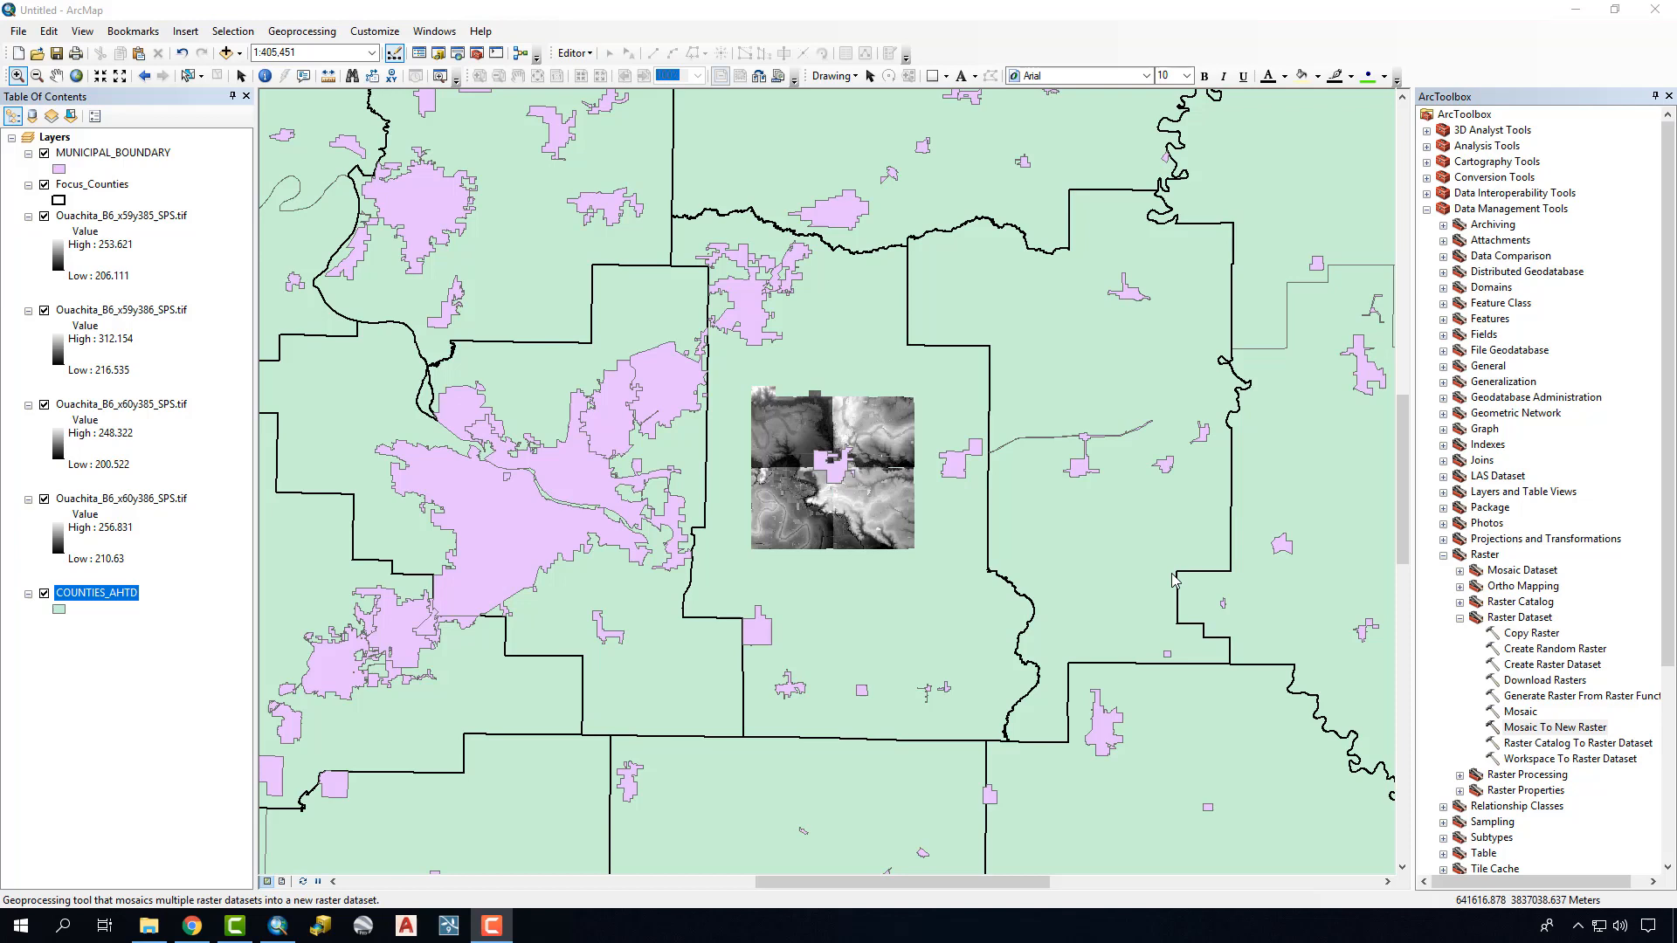
mouse_move(851, 459)
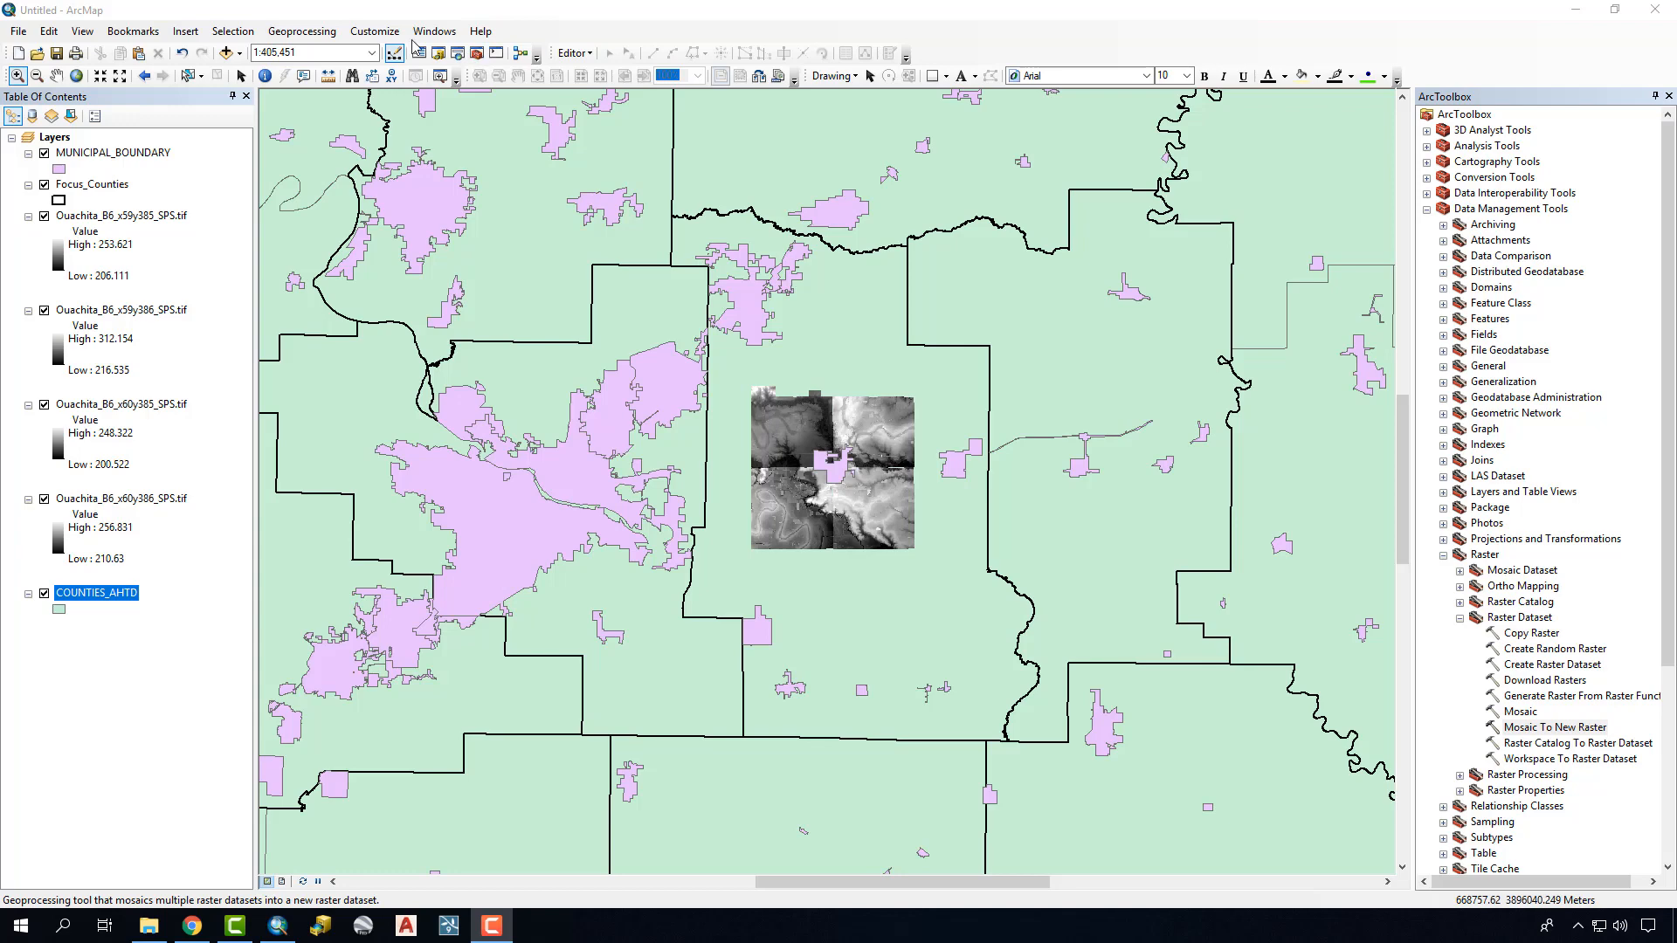
- Check which extensions are enabled in the Customize options and close the list
left_click(374, 30)
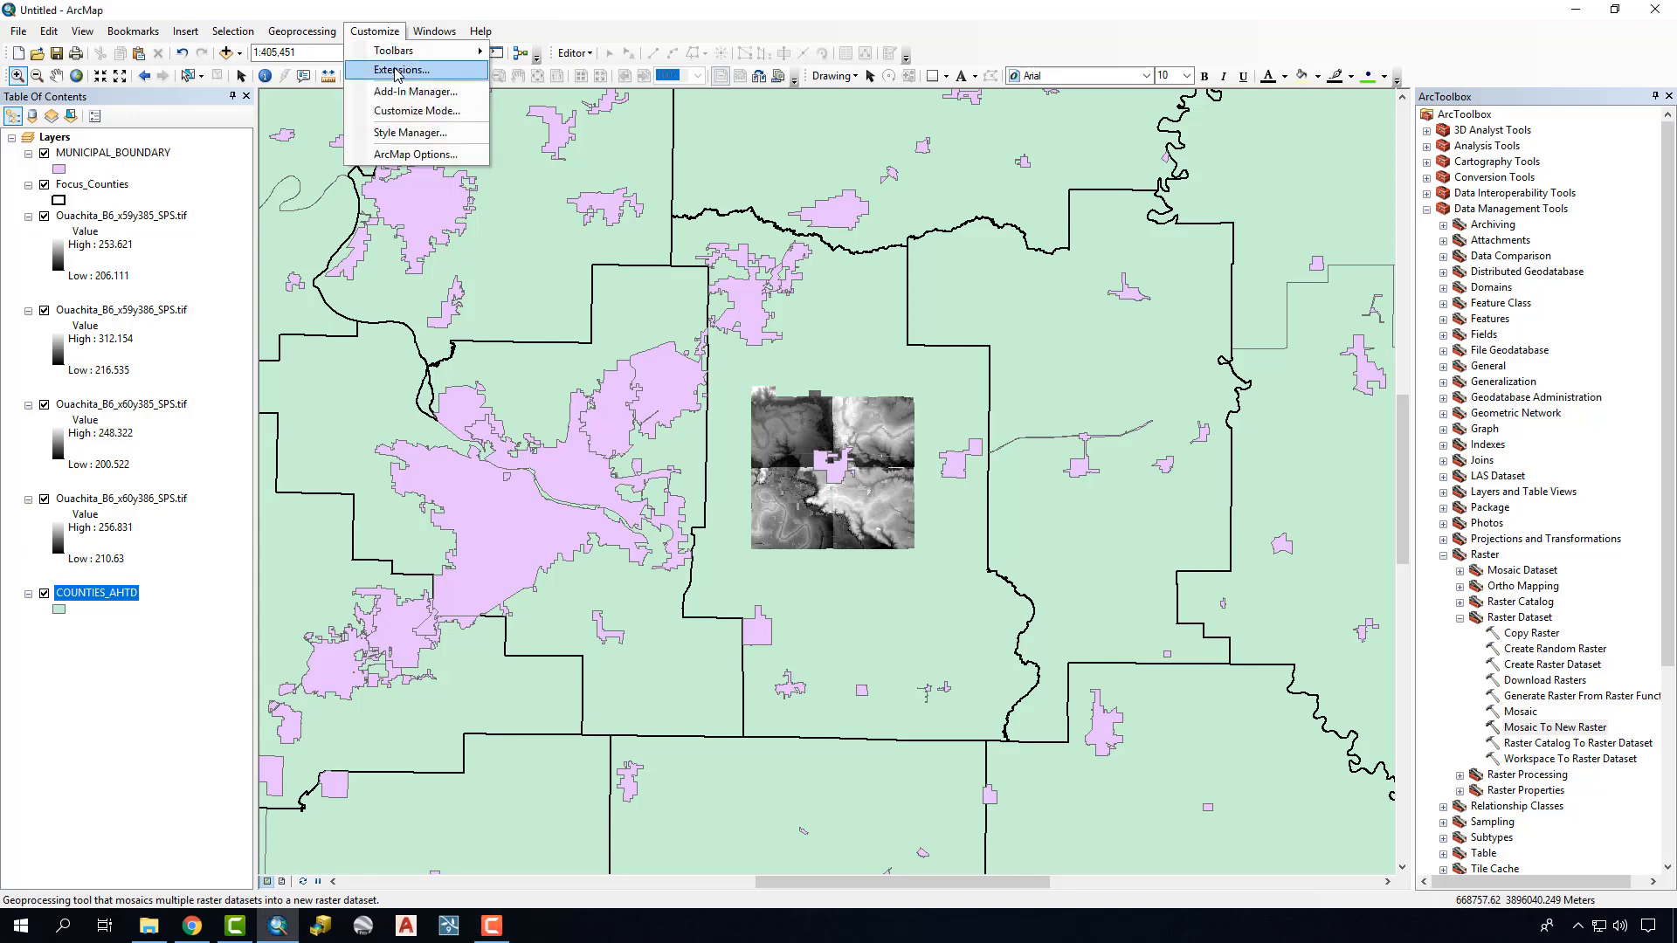
left_click(398, 69)
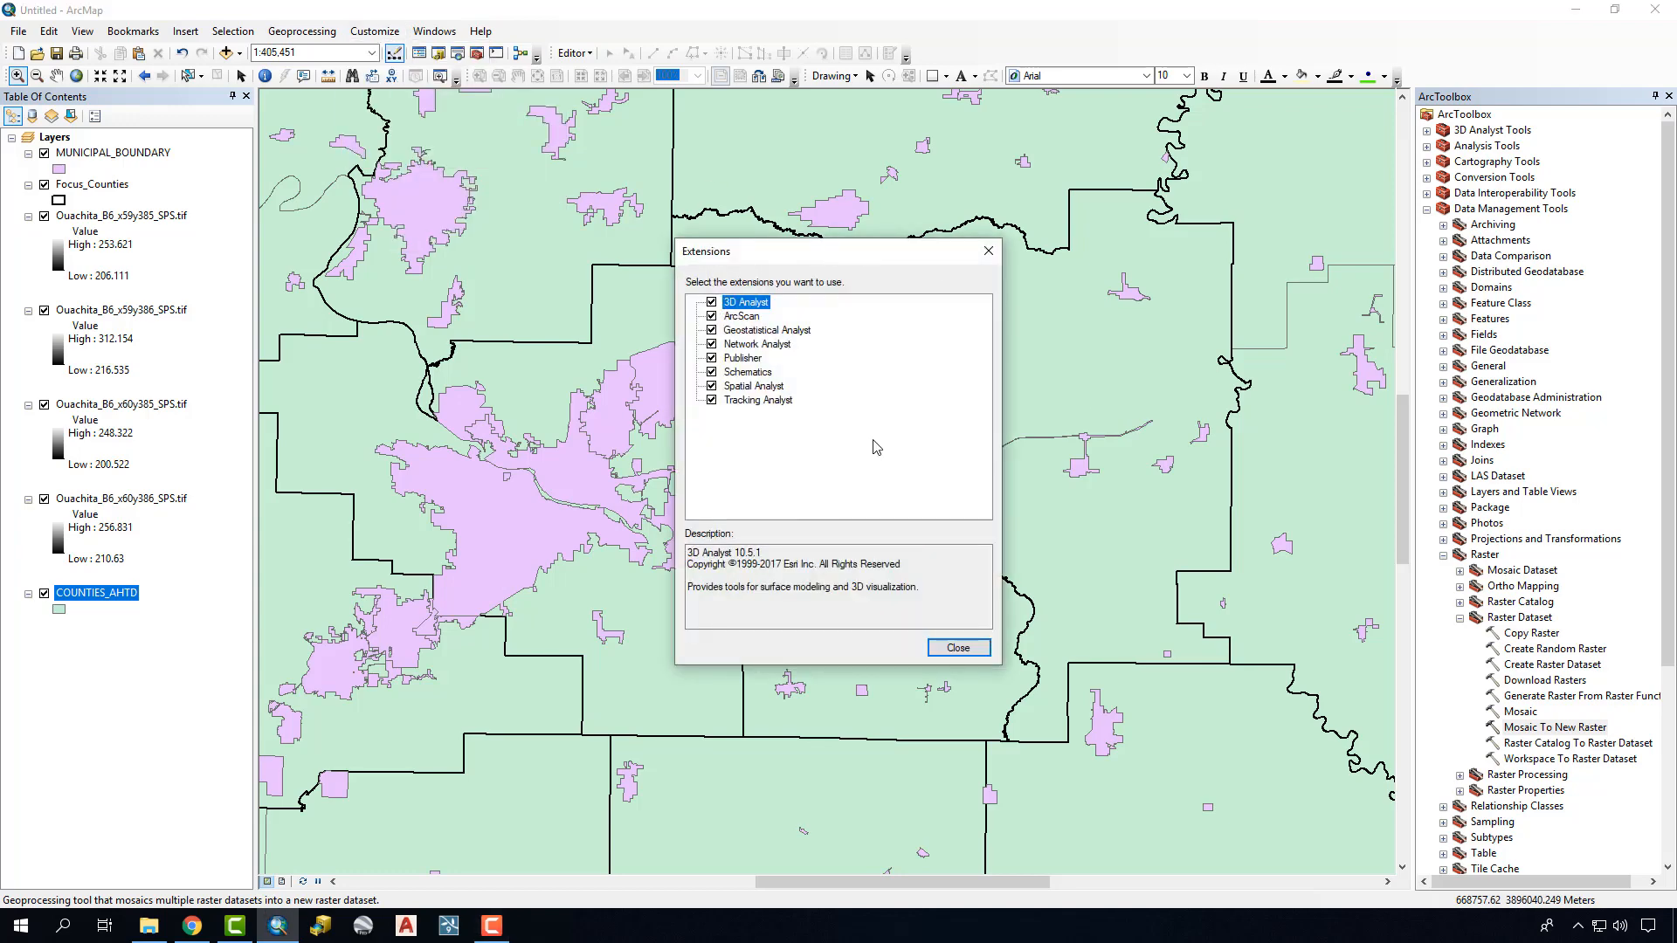
left_click(955, 646)
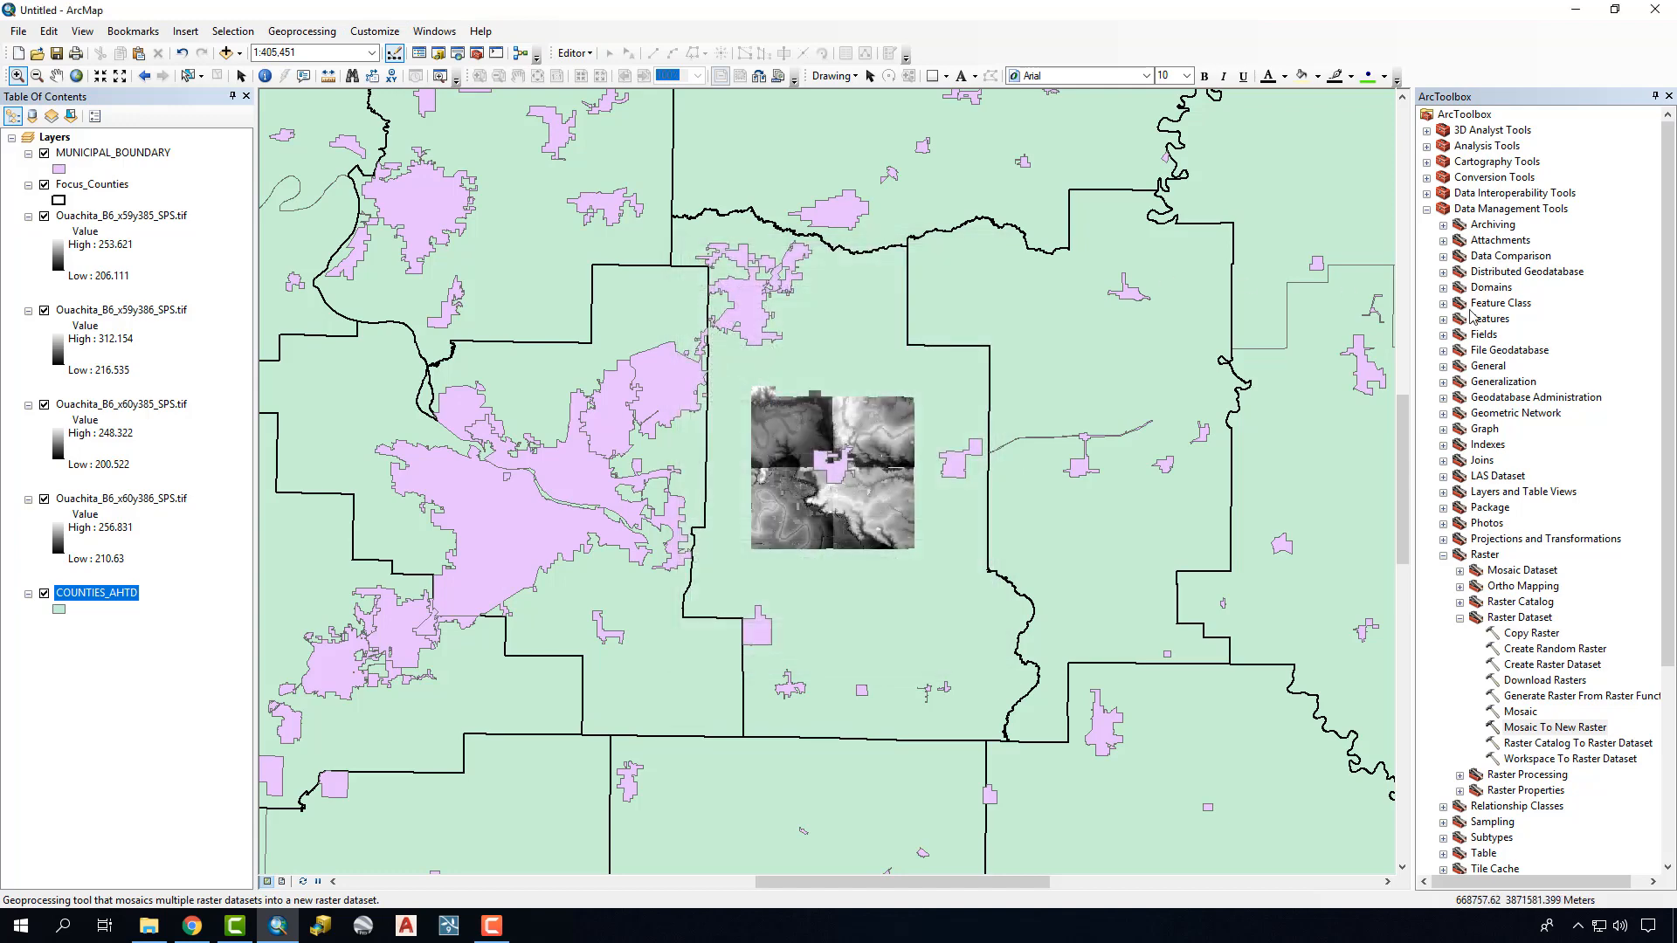
mouse_move(1482, 248)
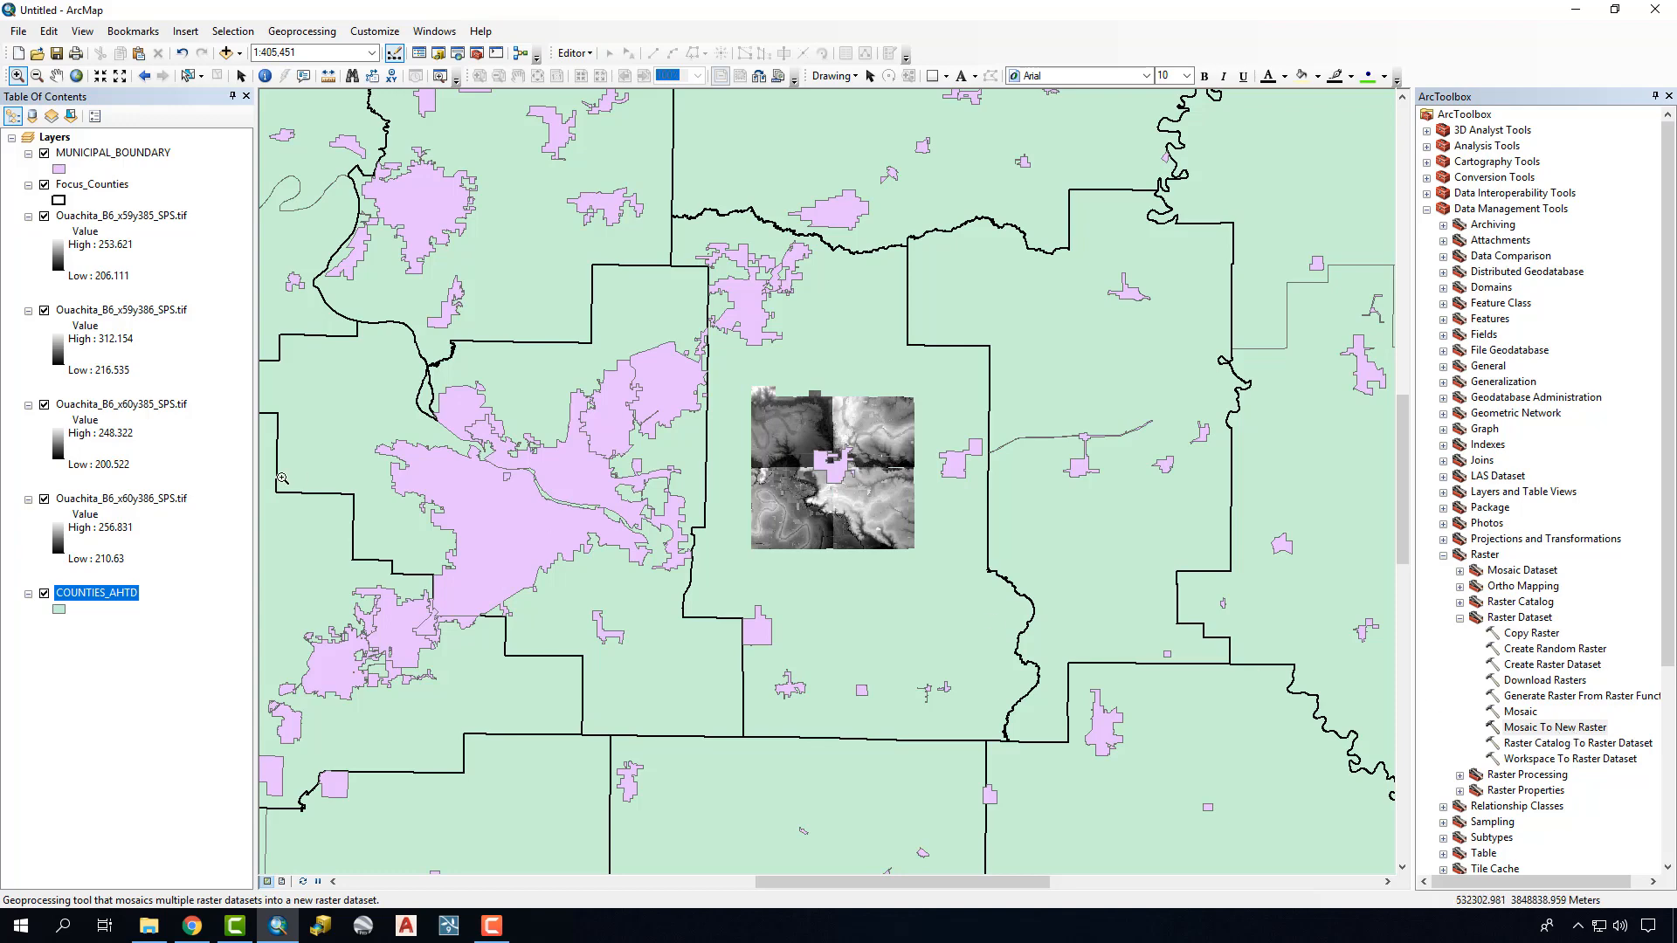
- Review the properties of the Ouachita_B6_x59y385_SPS.tif tile without changing anything
left_click(121, 215)
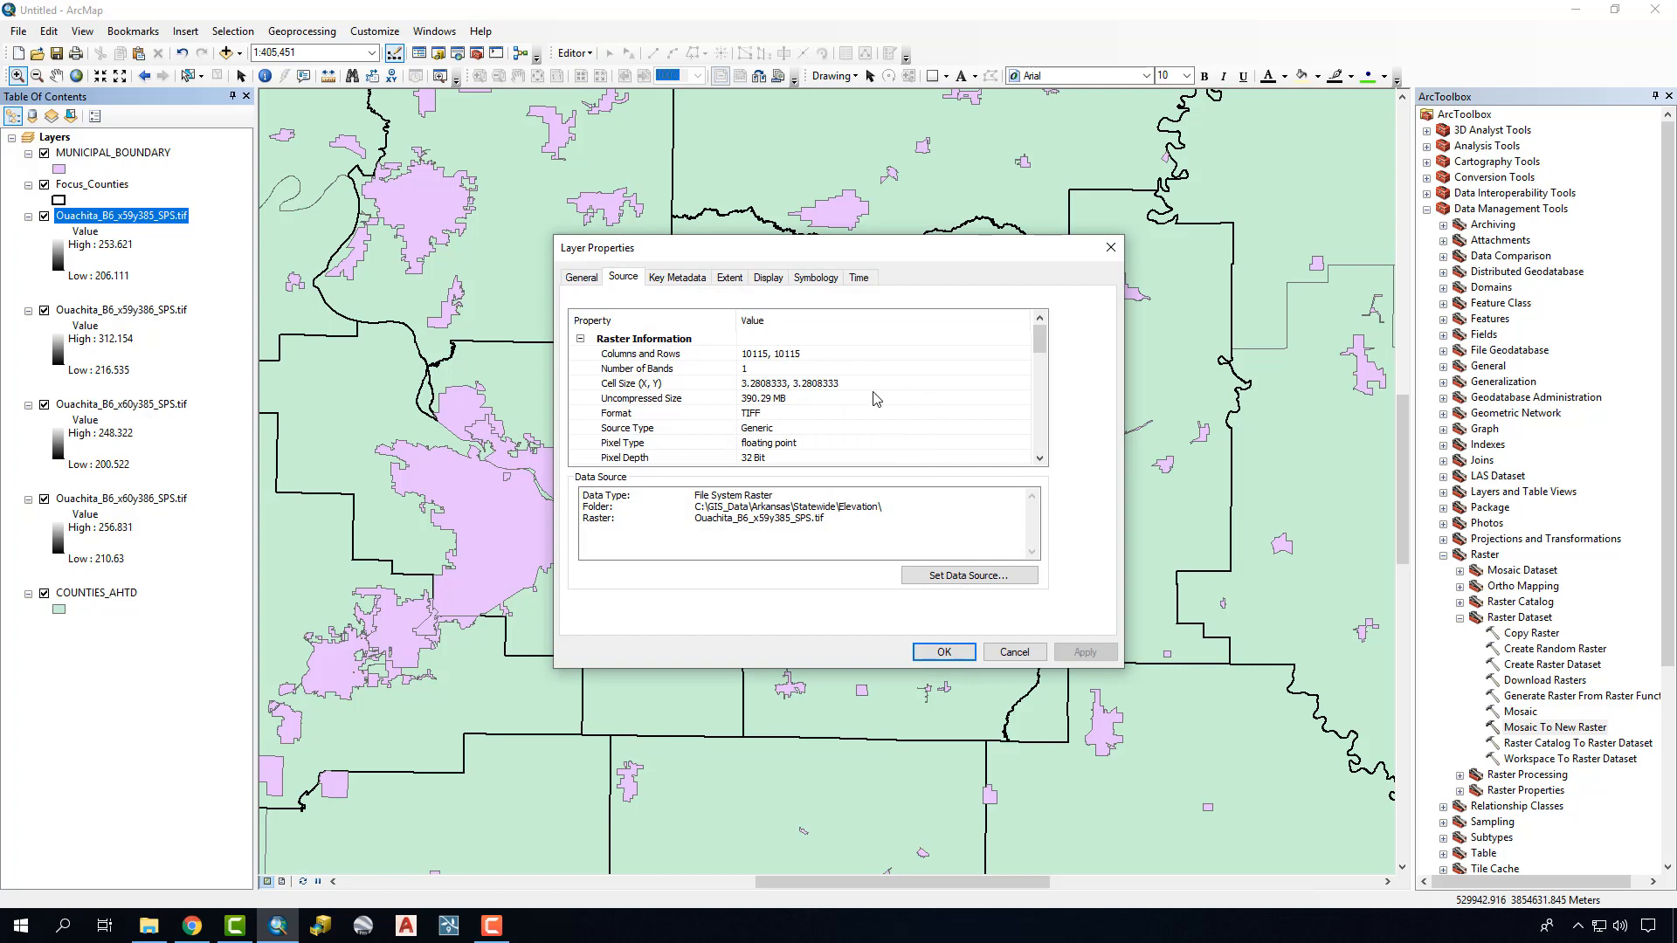
mouse_move(763, 376)
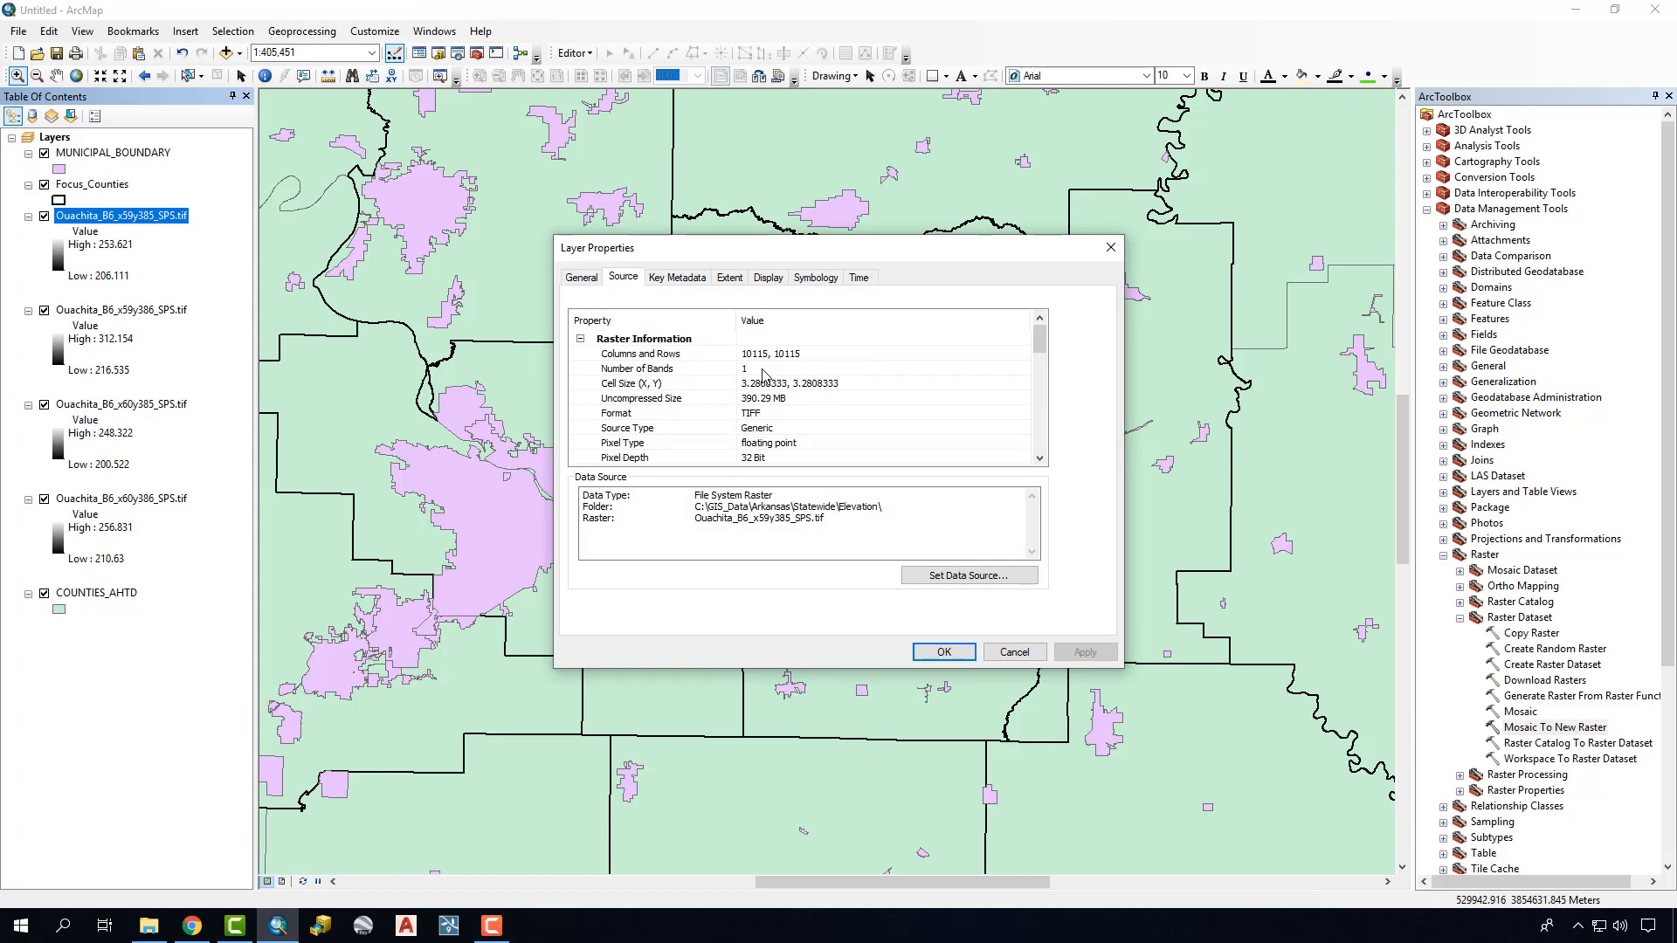
mouse_move(725, 428)
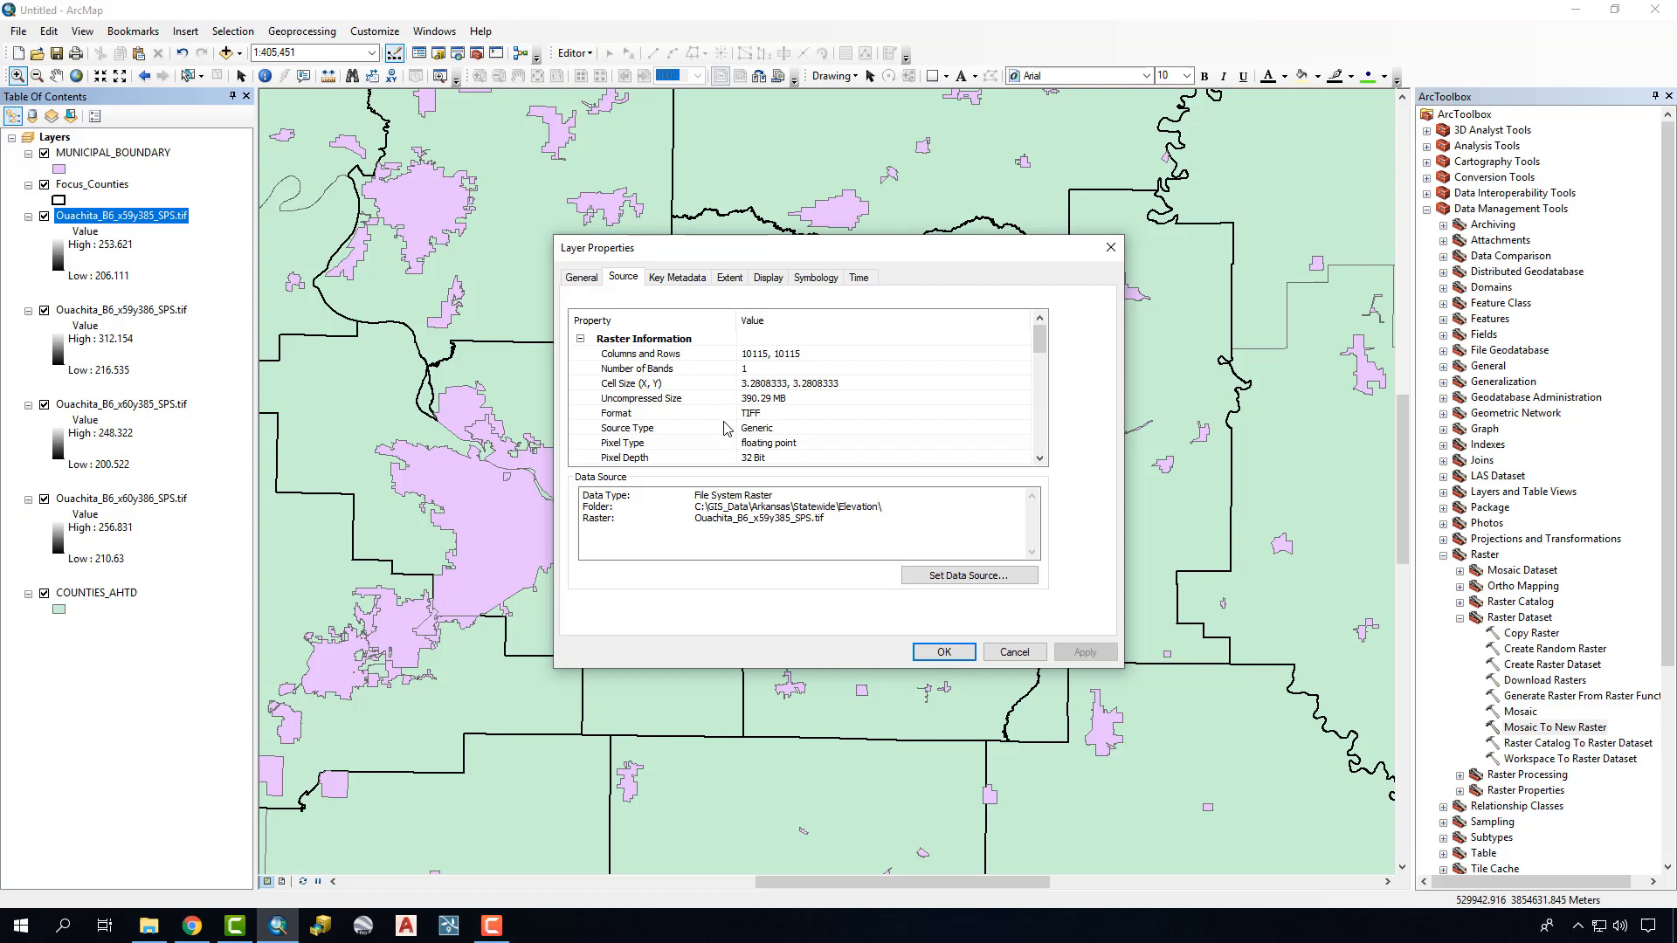
mouse_move(780, 397)
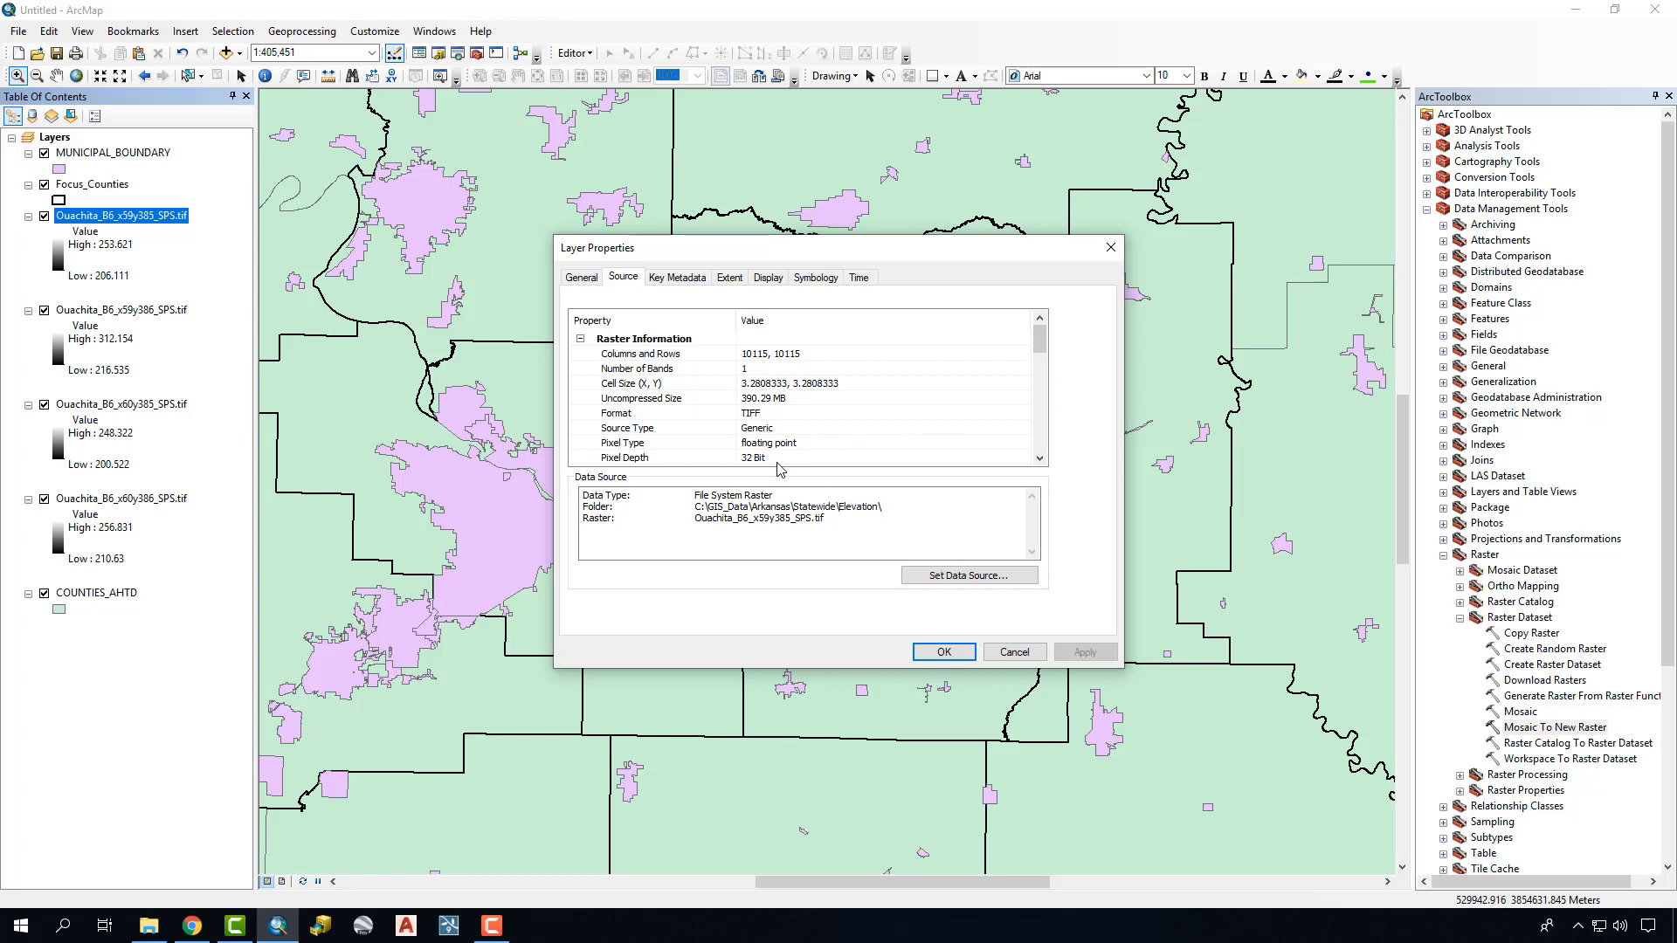
mouse_move(679, 457)
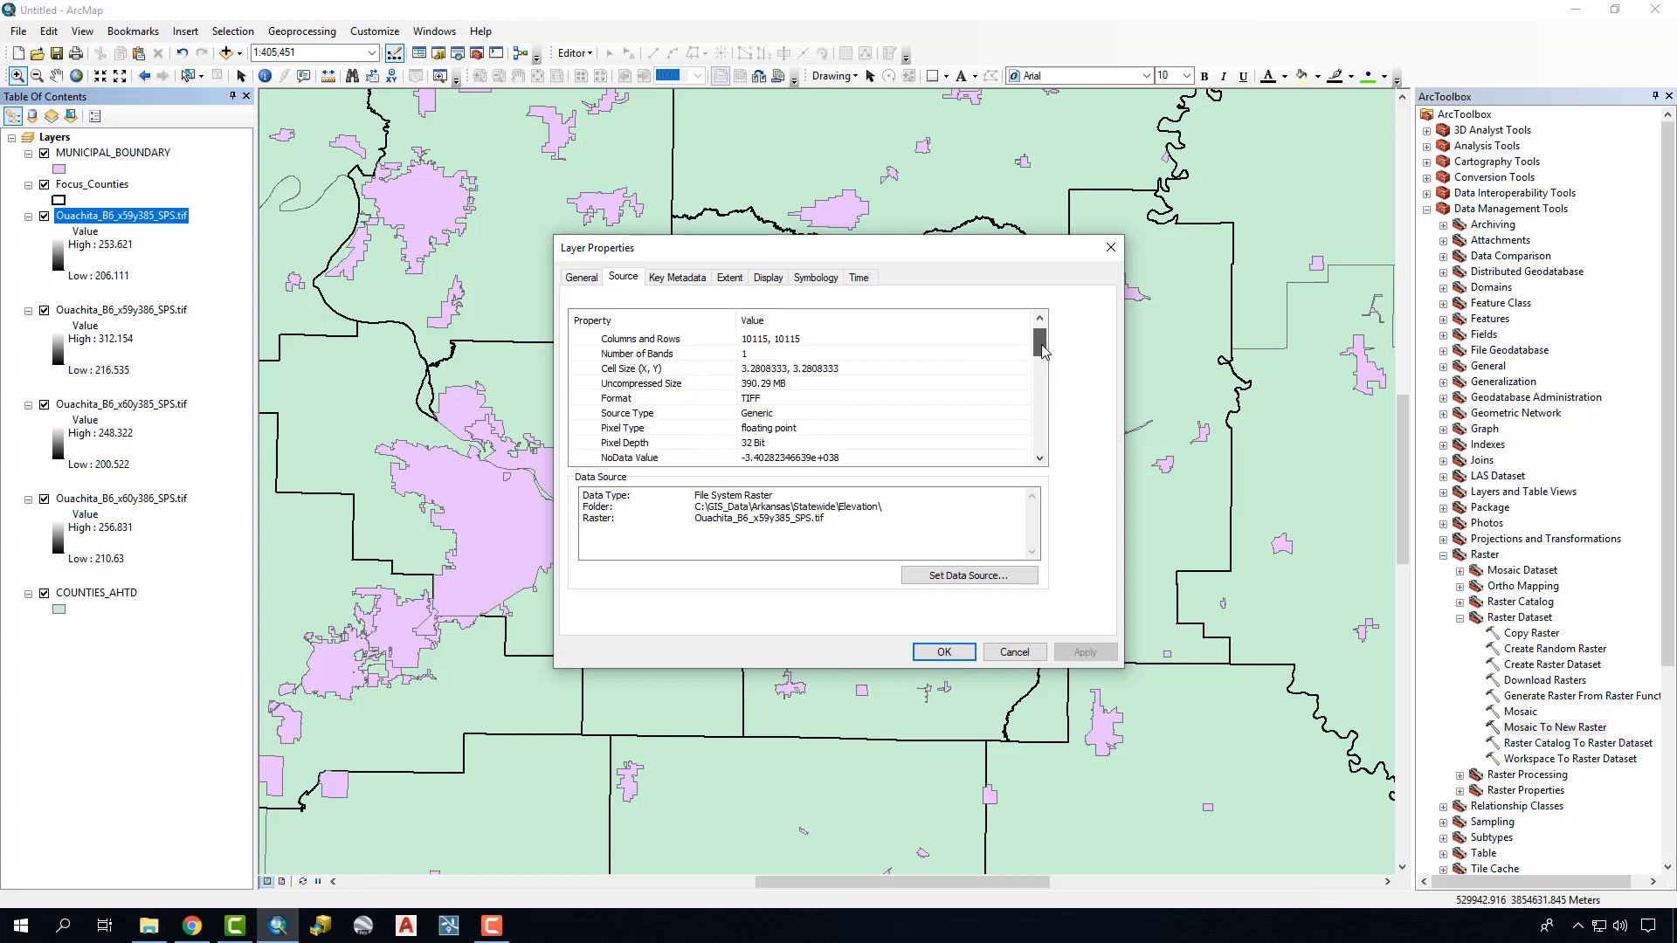
scroll("down", 3)
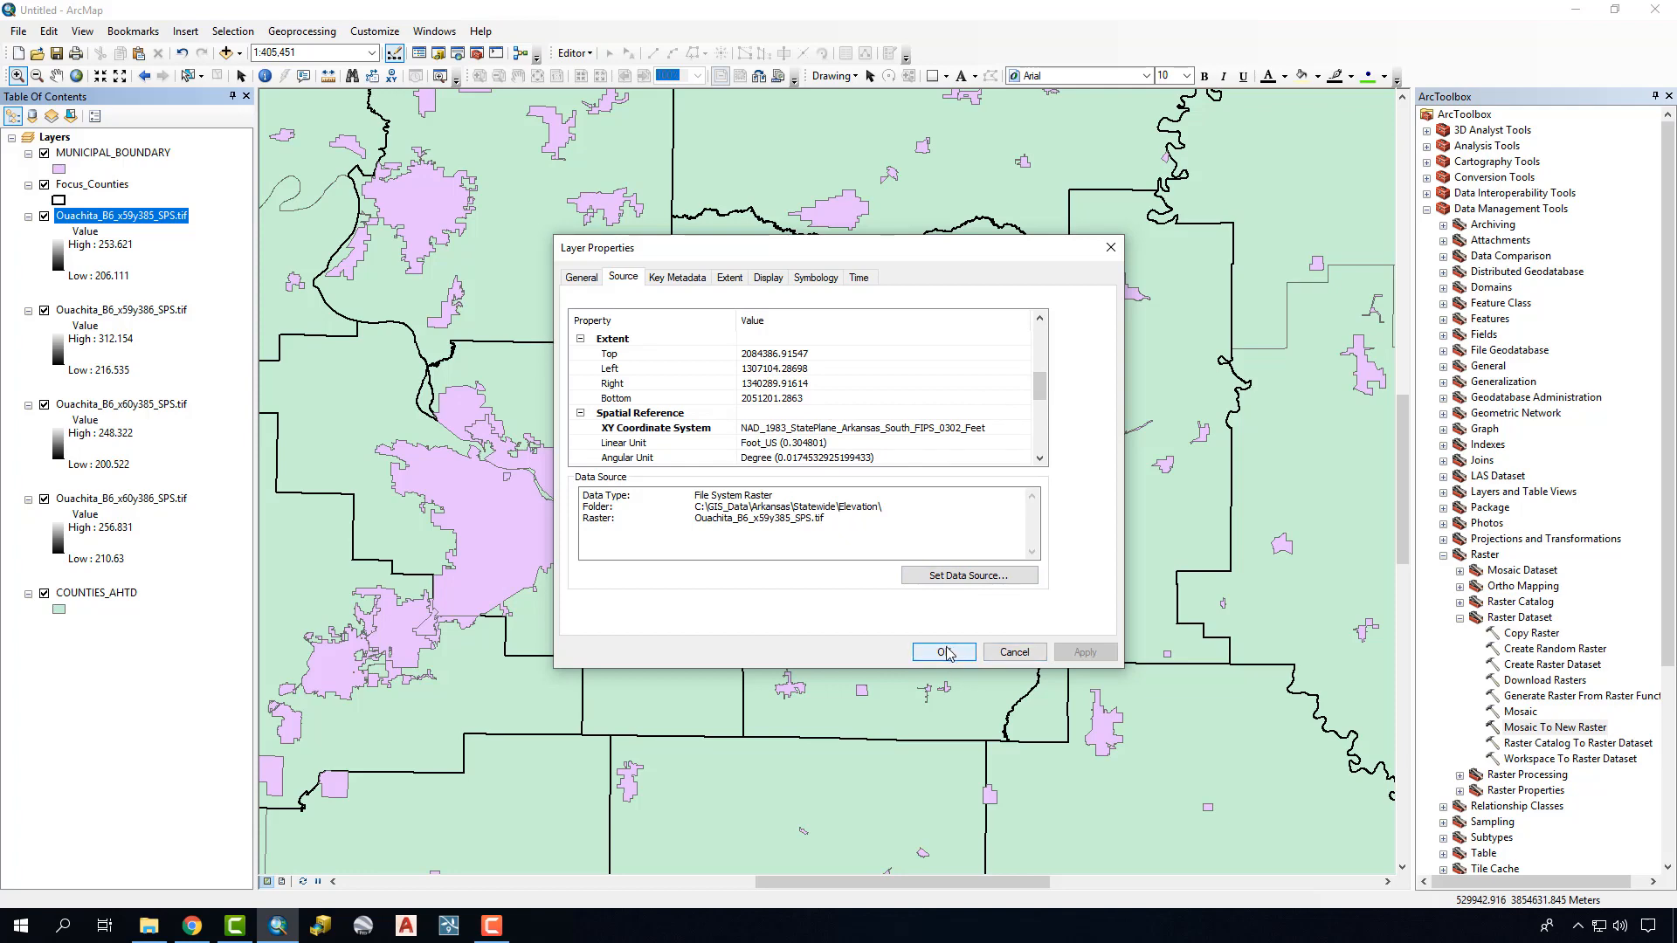
left_click(938, 652)
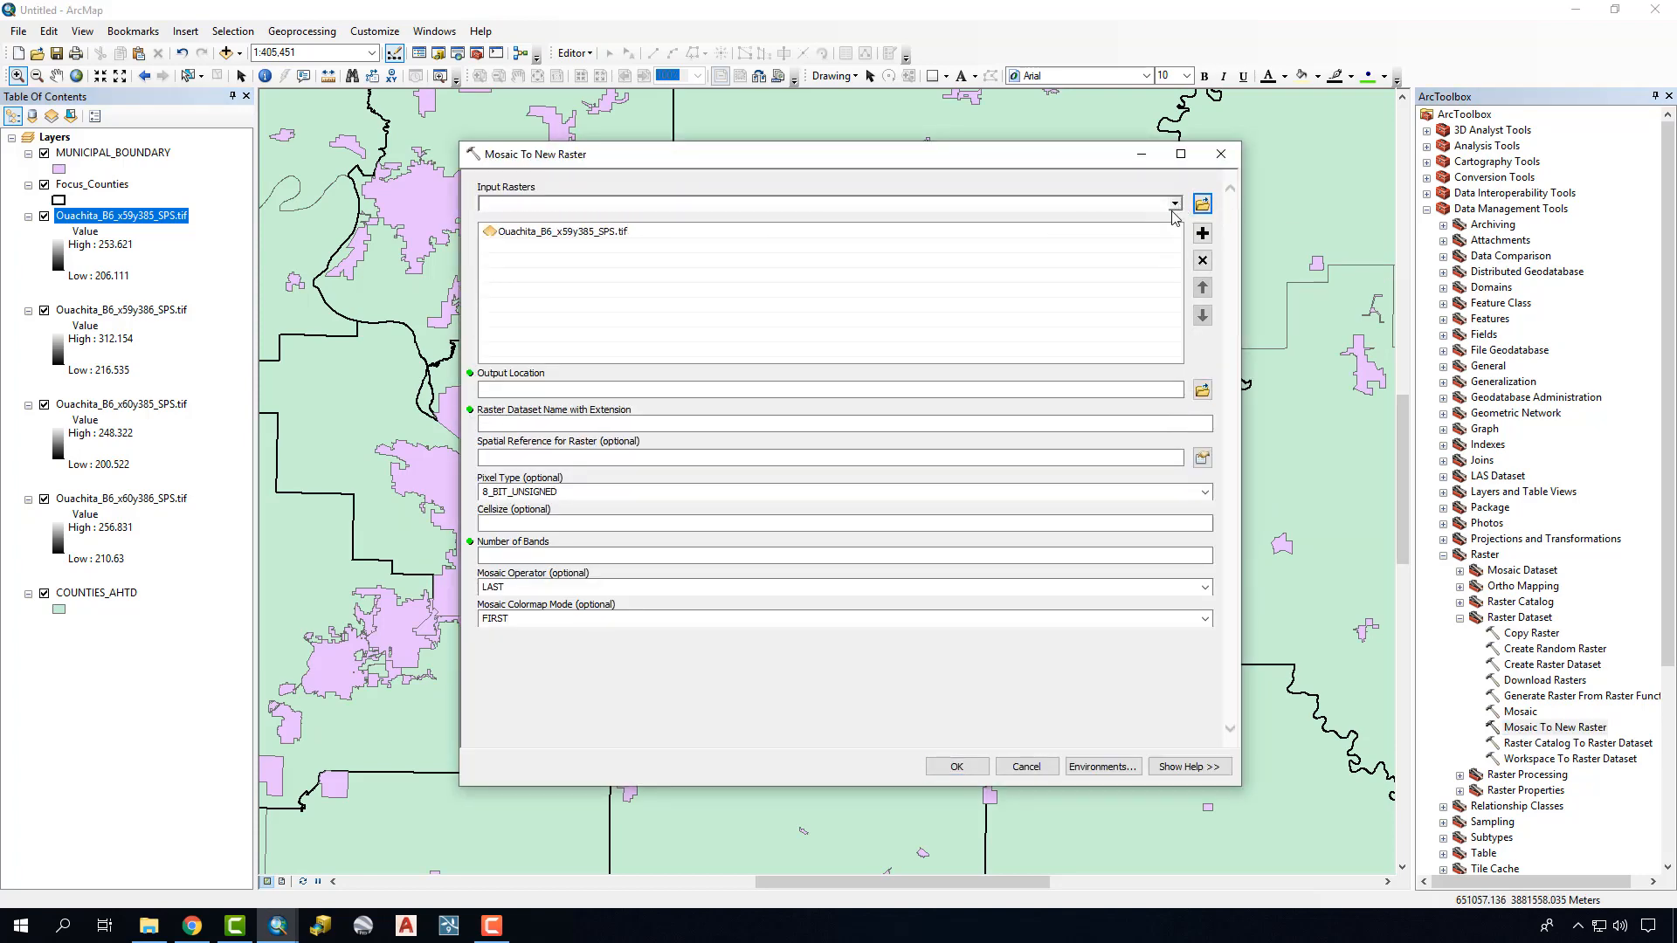
- Add the x59y386, x60y385 and x60y386 Ouachita tiles as mosaic inputs
left_click(1202, 232)
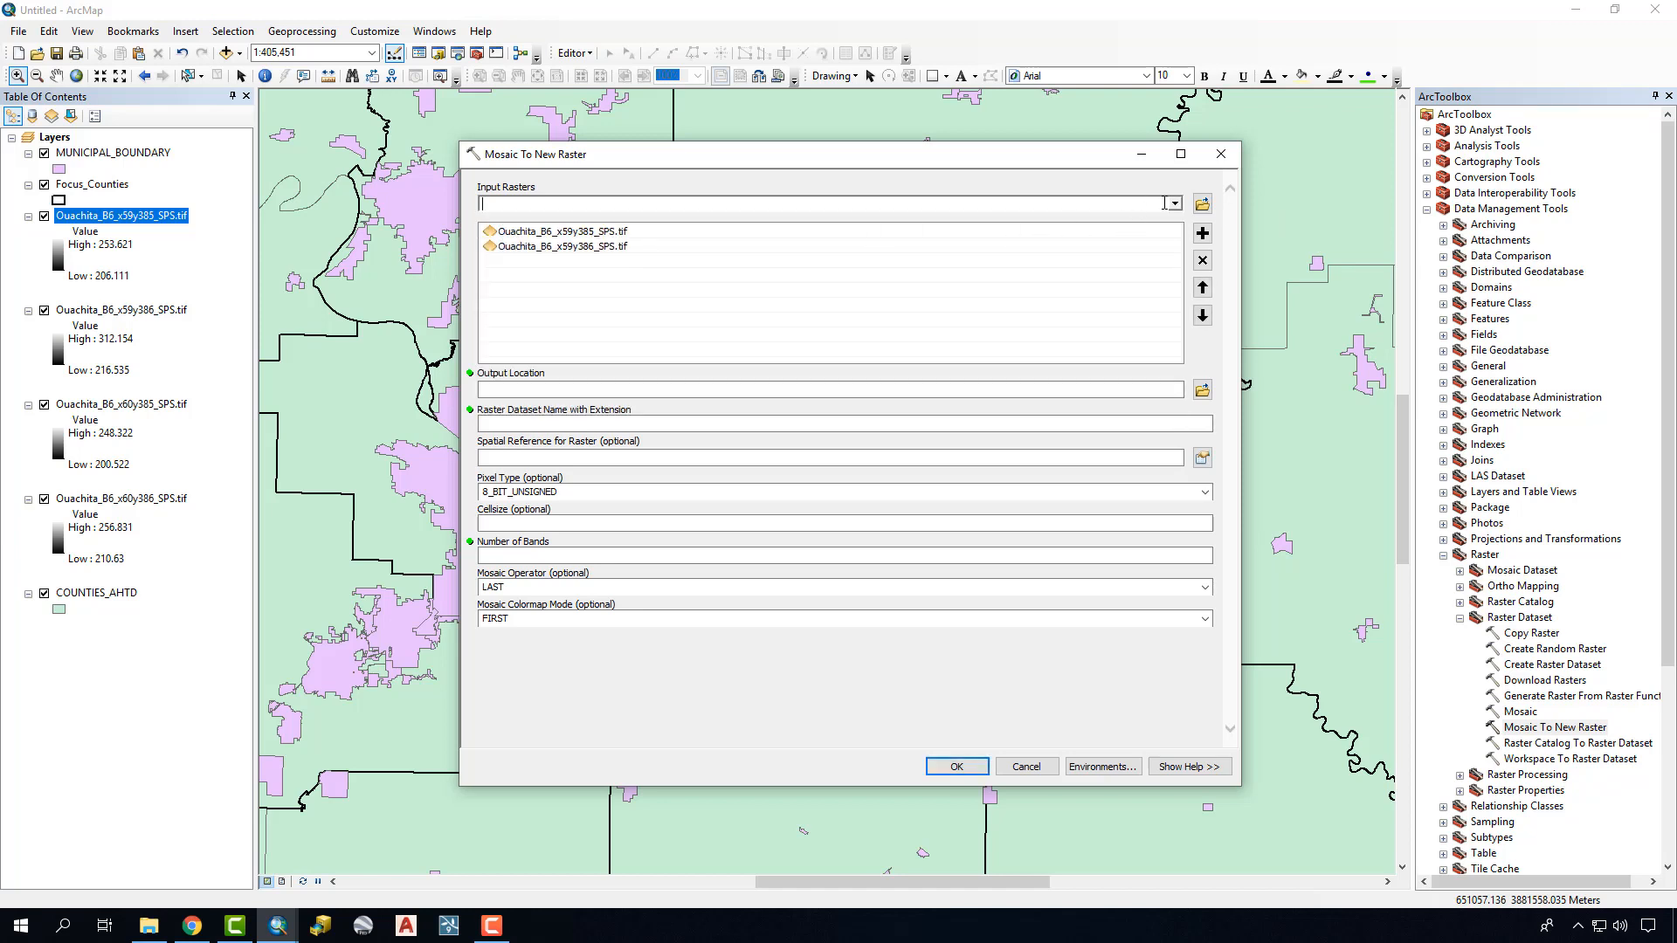
left_click(1202, 232)
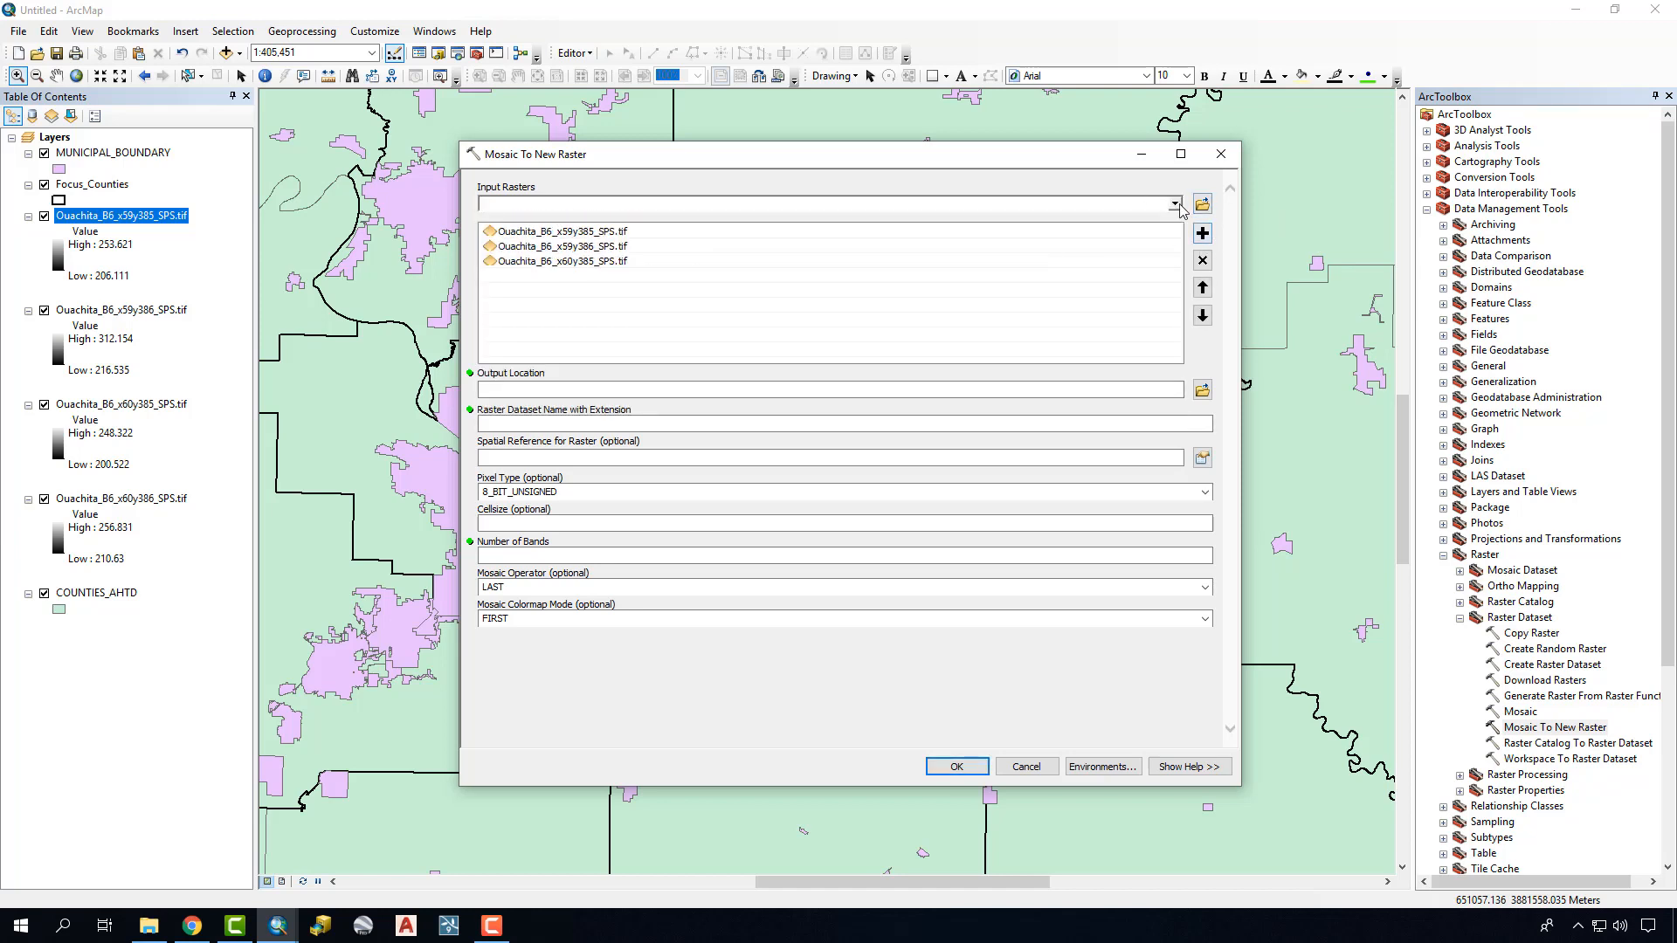
left_click(1202, 233)
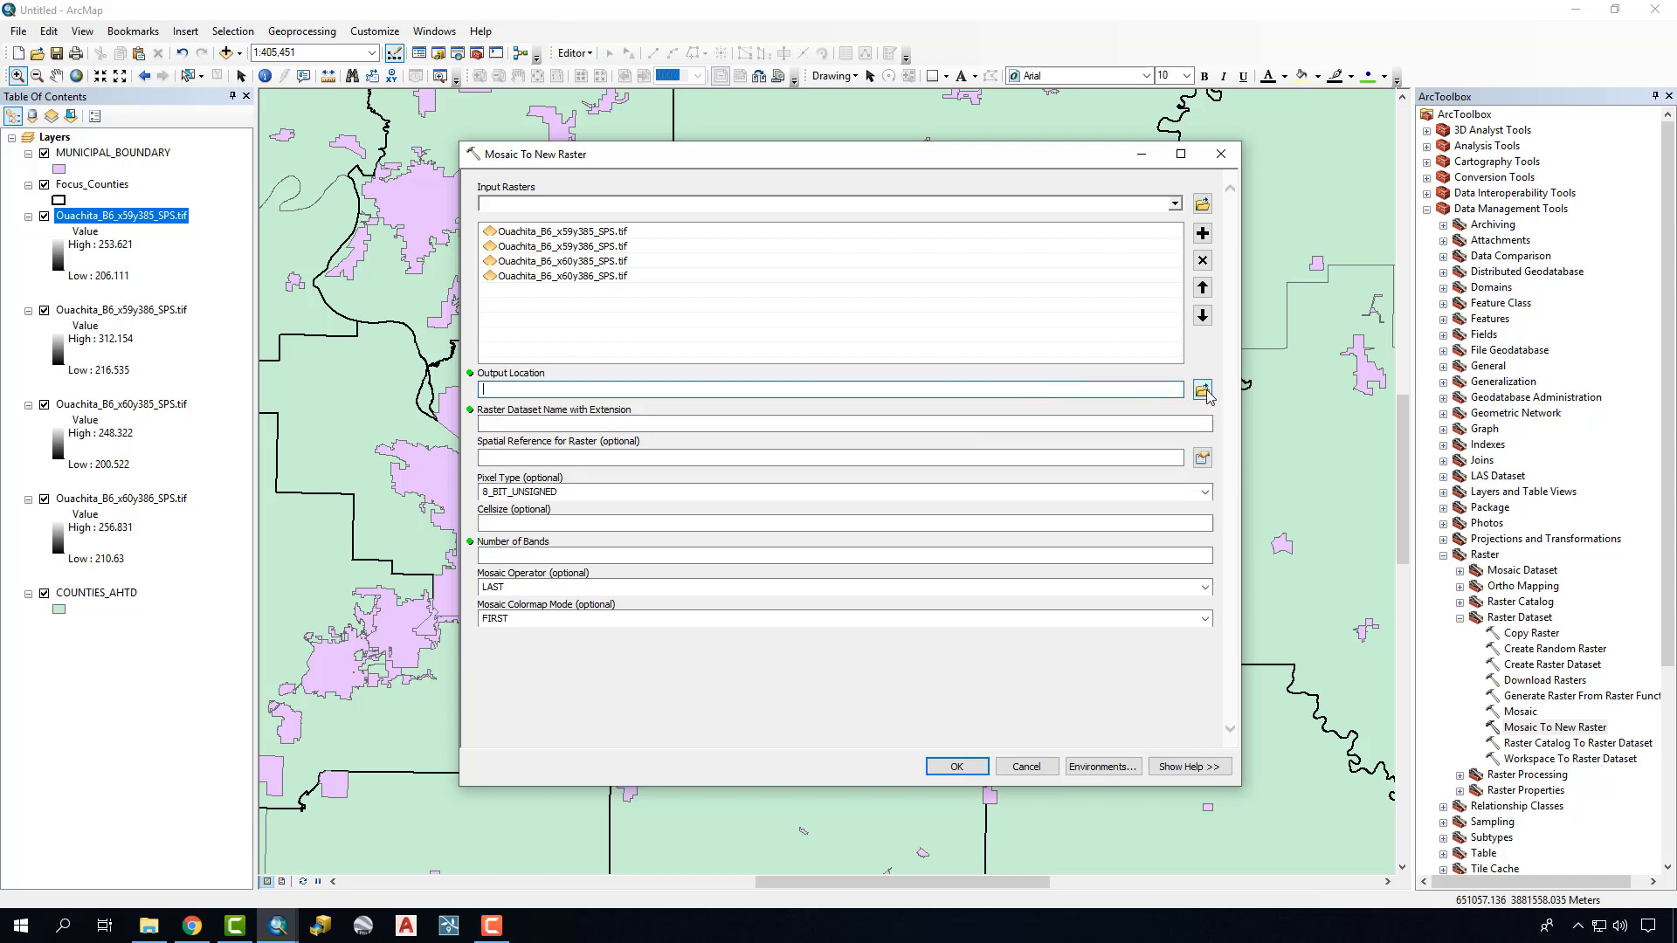
mouse_move(1202, 390)
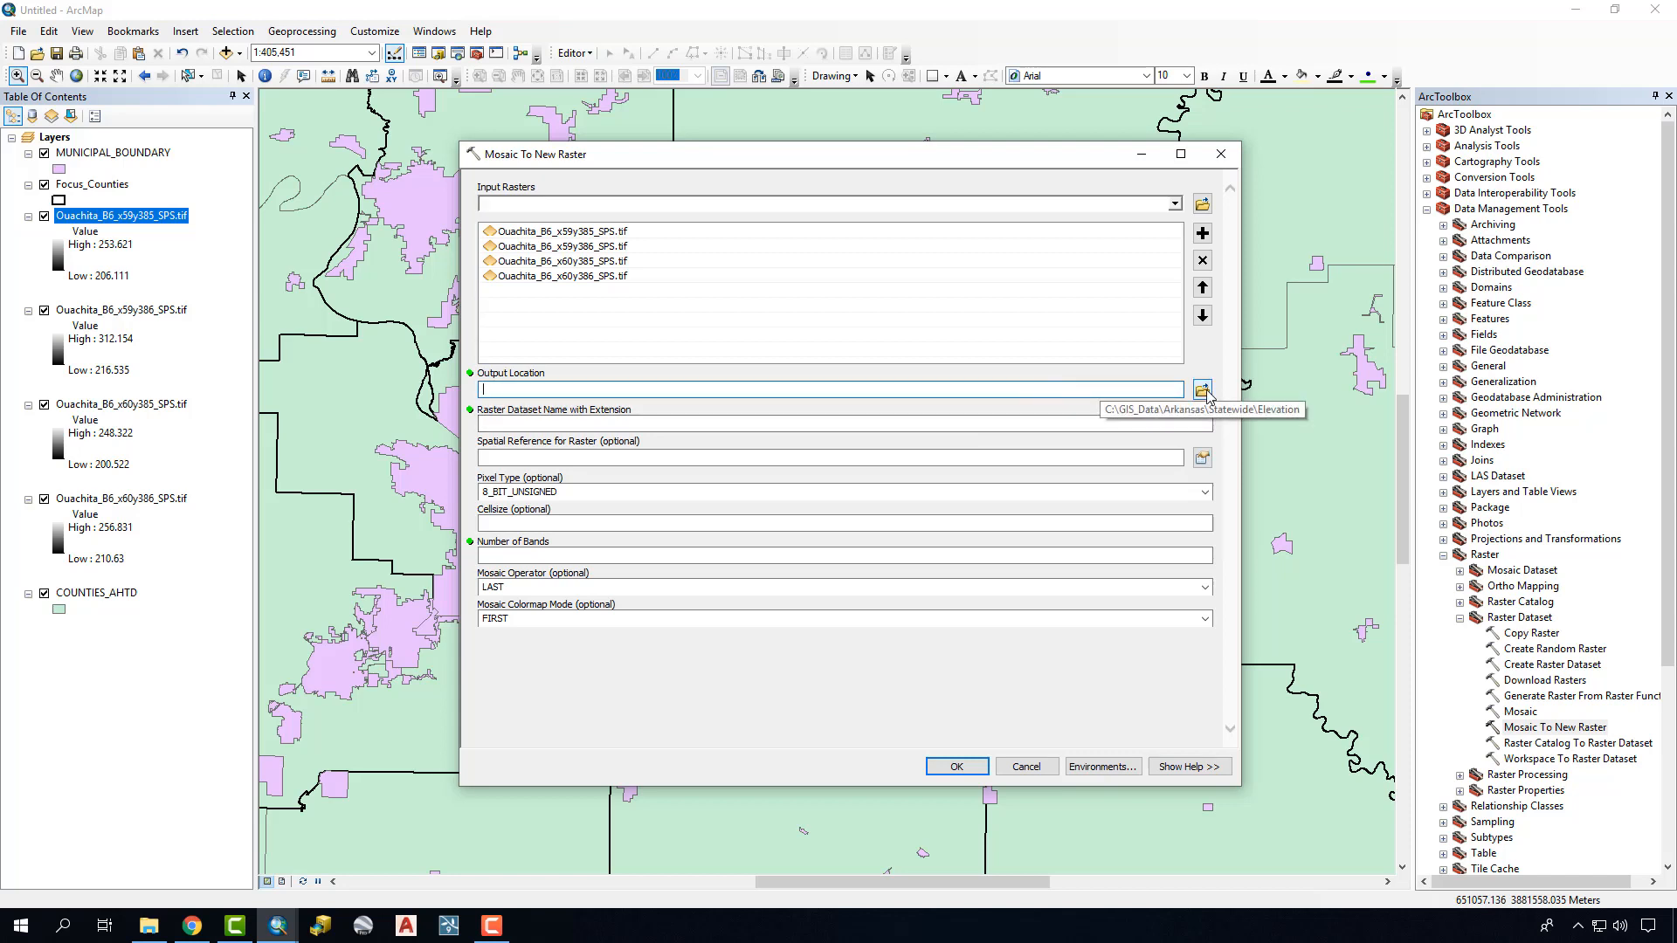
- Set the mosaic output location to the Statewide Elevation folder
left_click(1202, 387)
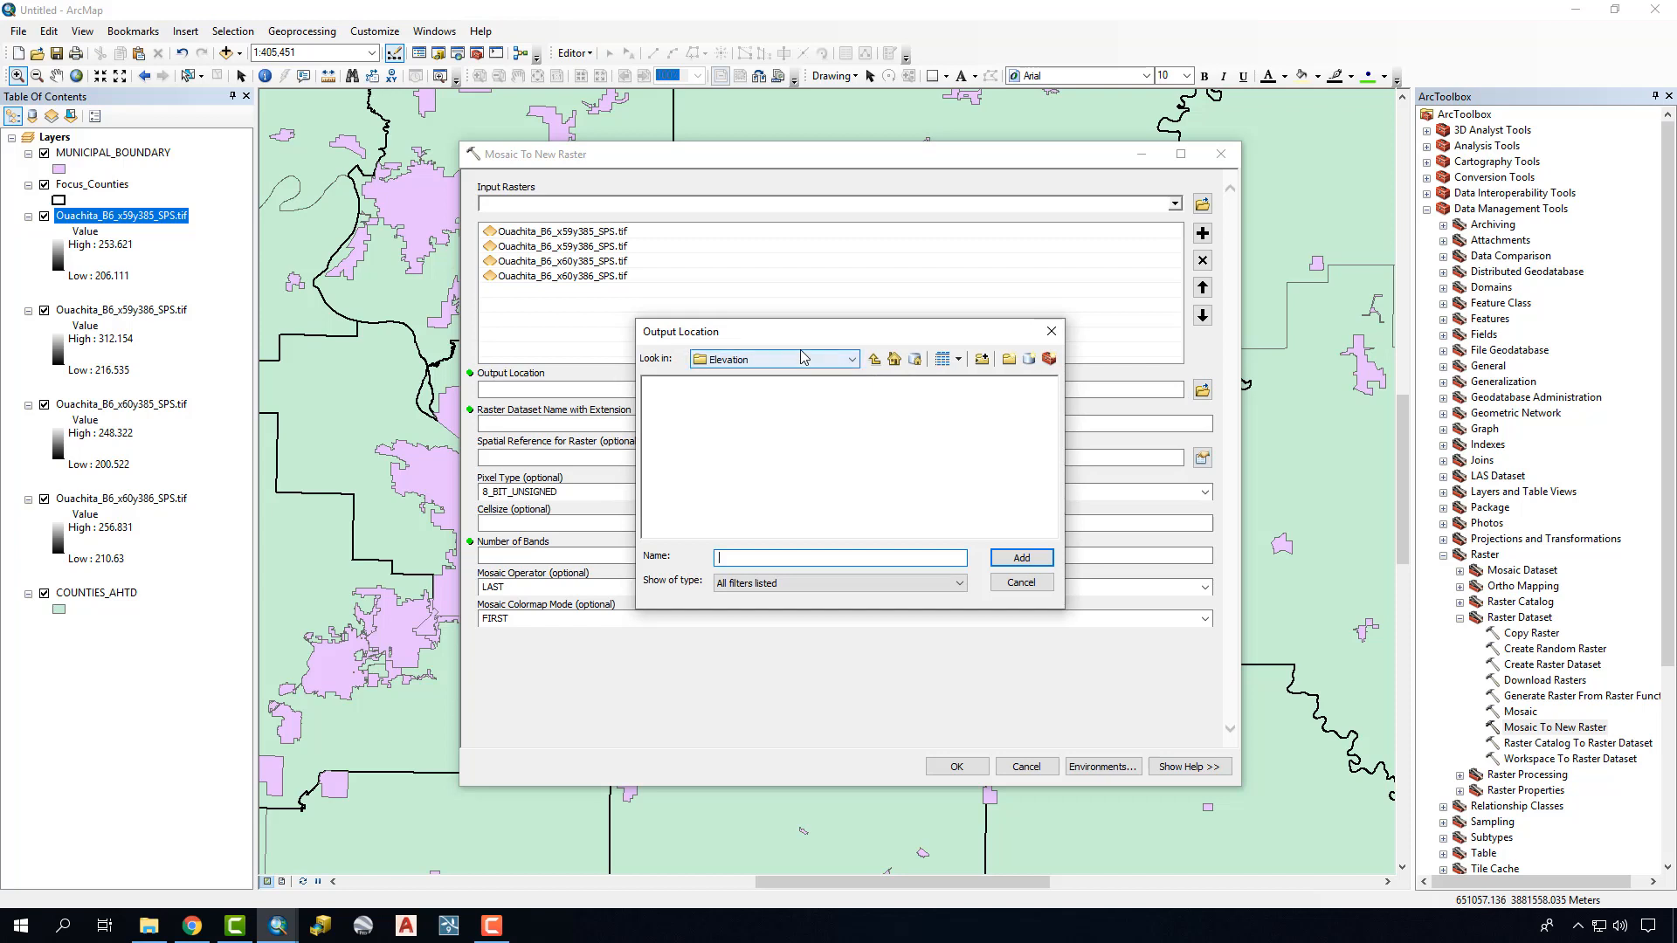
left_click(852, 358)
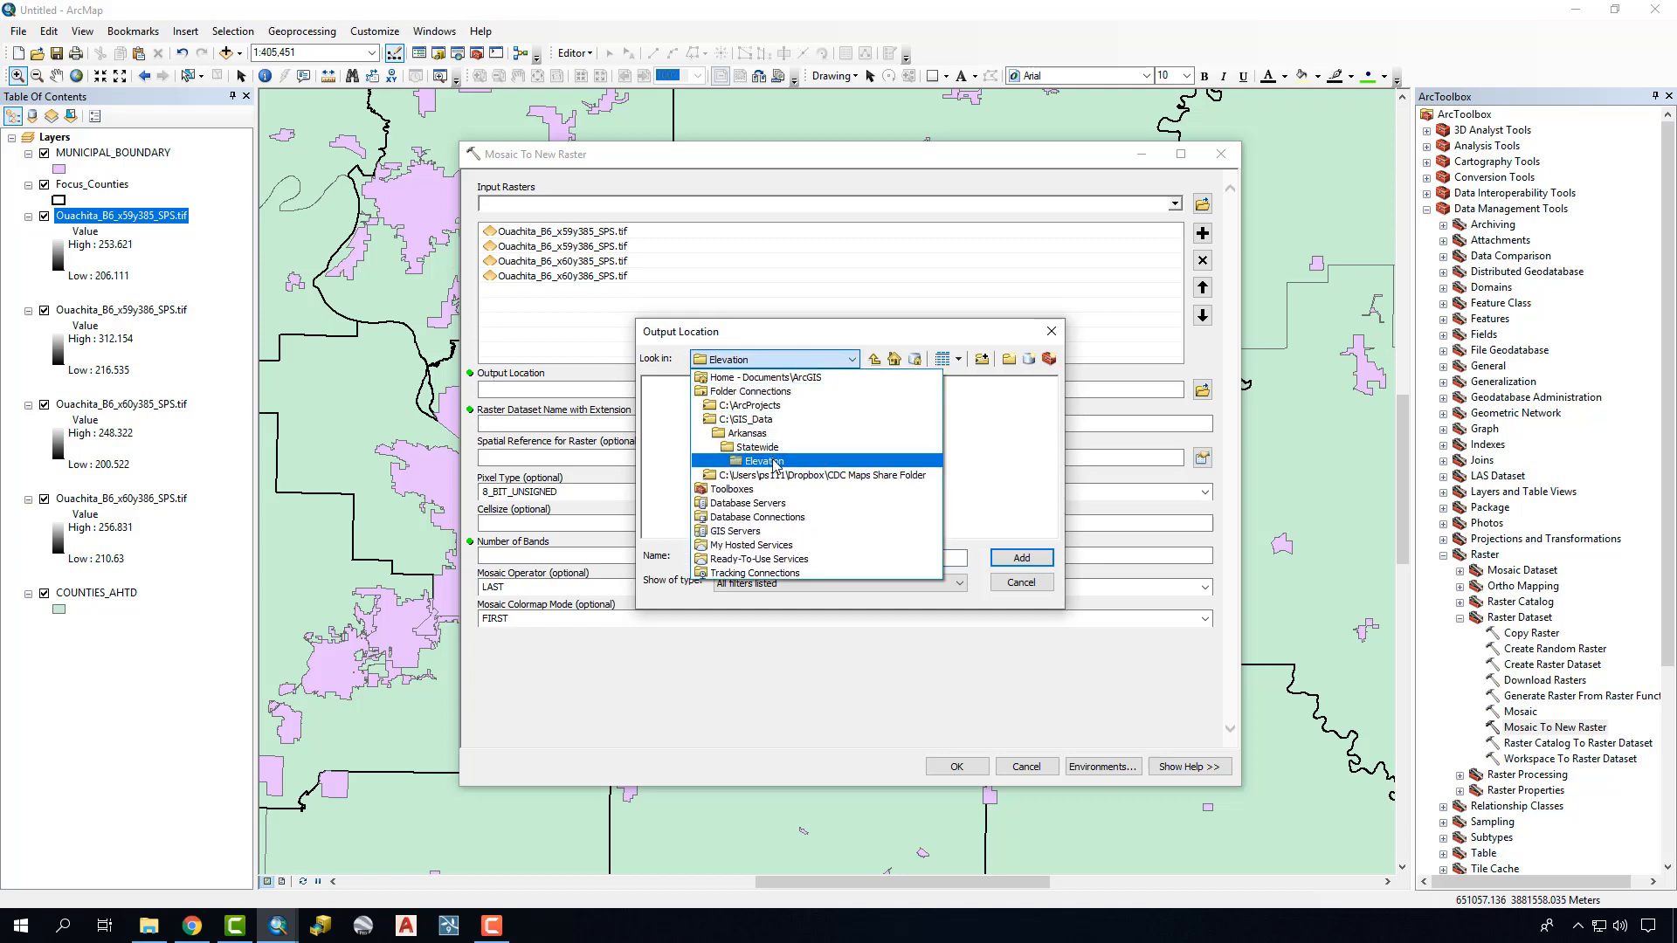
left_click(760, 459)
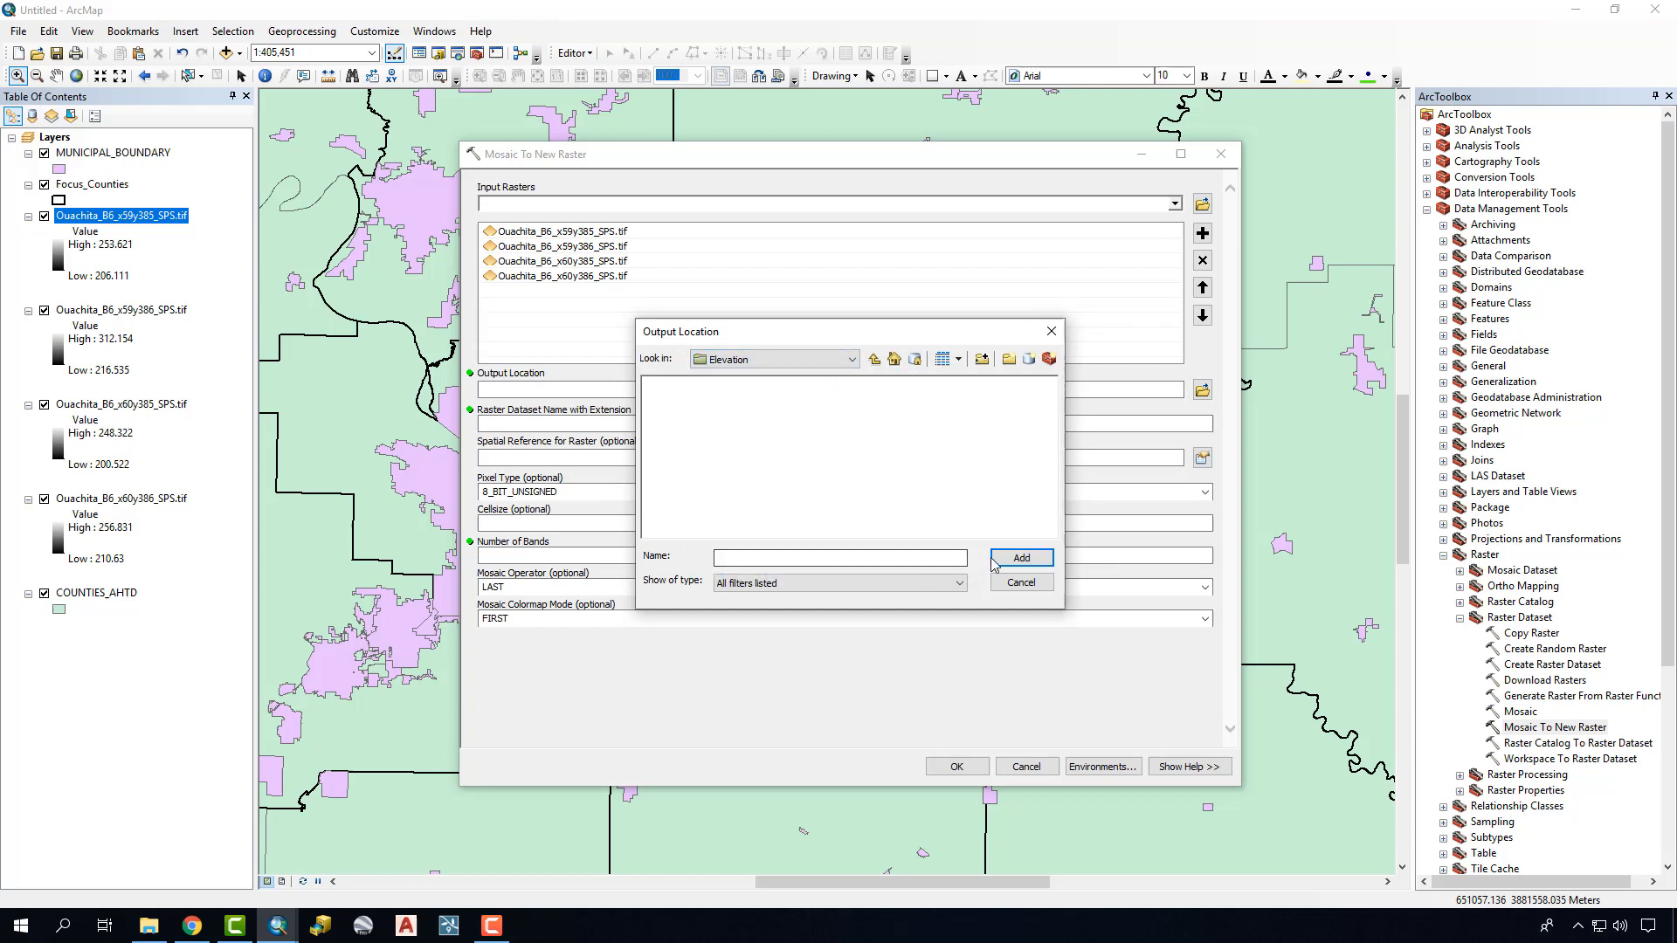
left_click(873, 358)
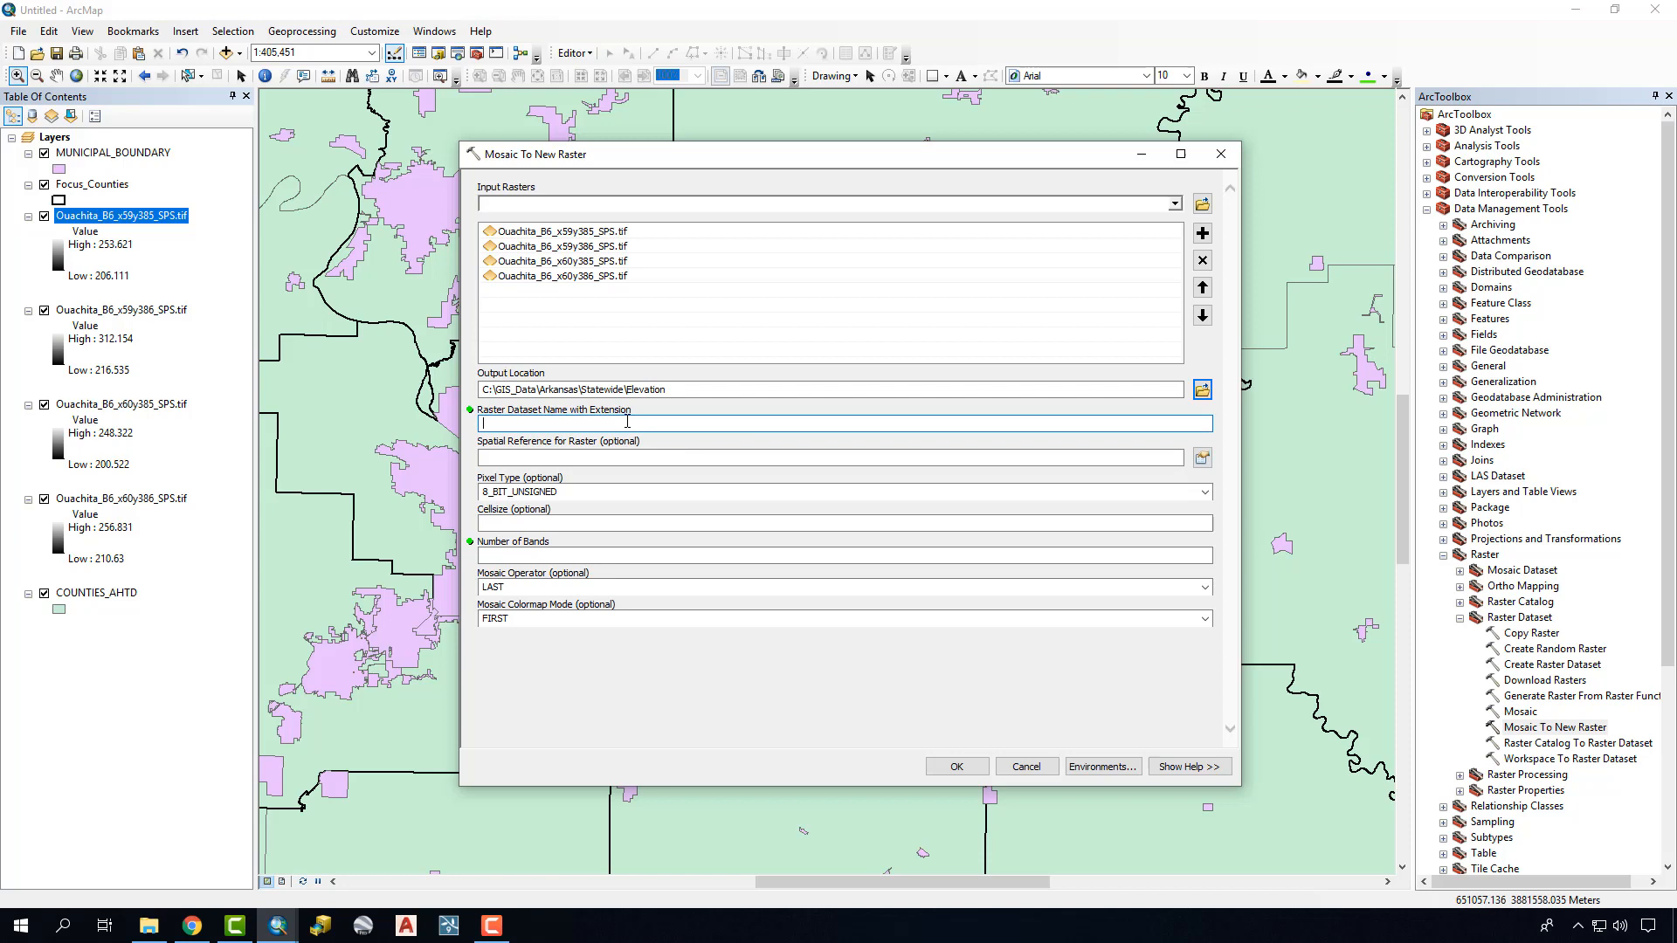
- Name the output lonoke, make it 32_BIT_FLOAT with 1 band, and run the mosaic
type("lonoke")
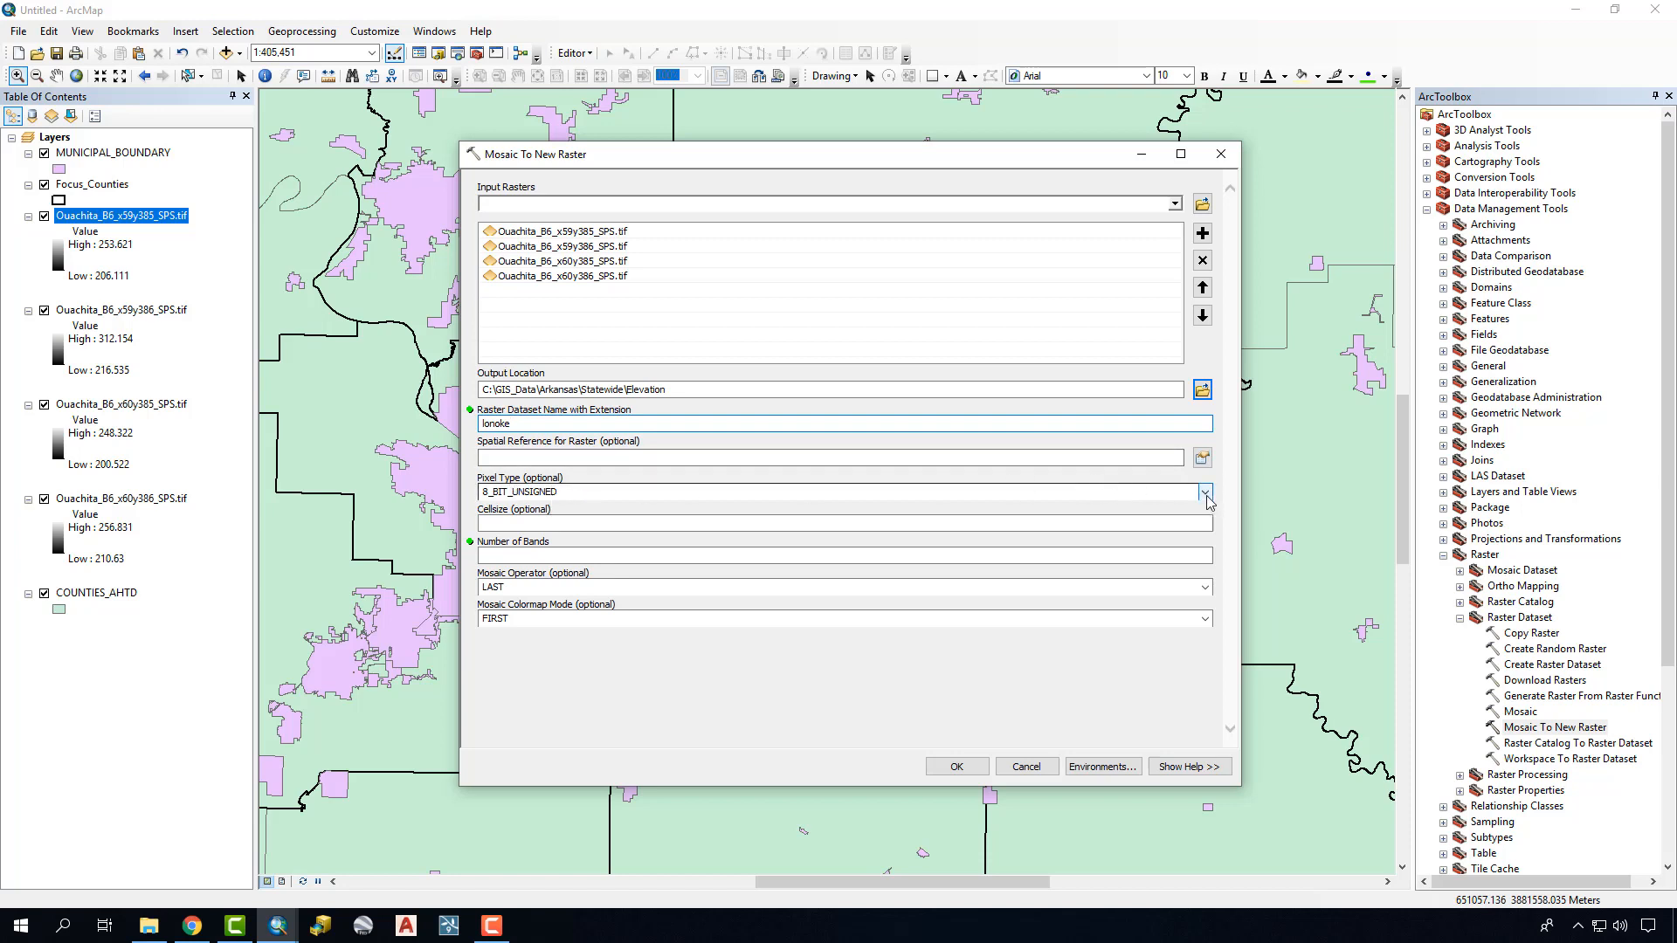
left_click(1204, 492)
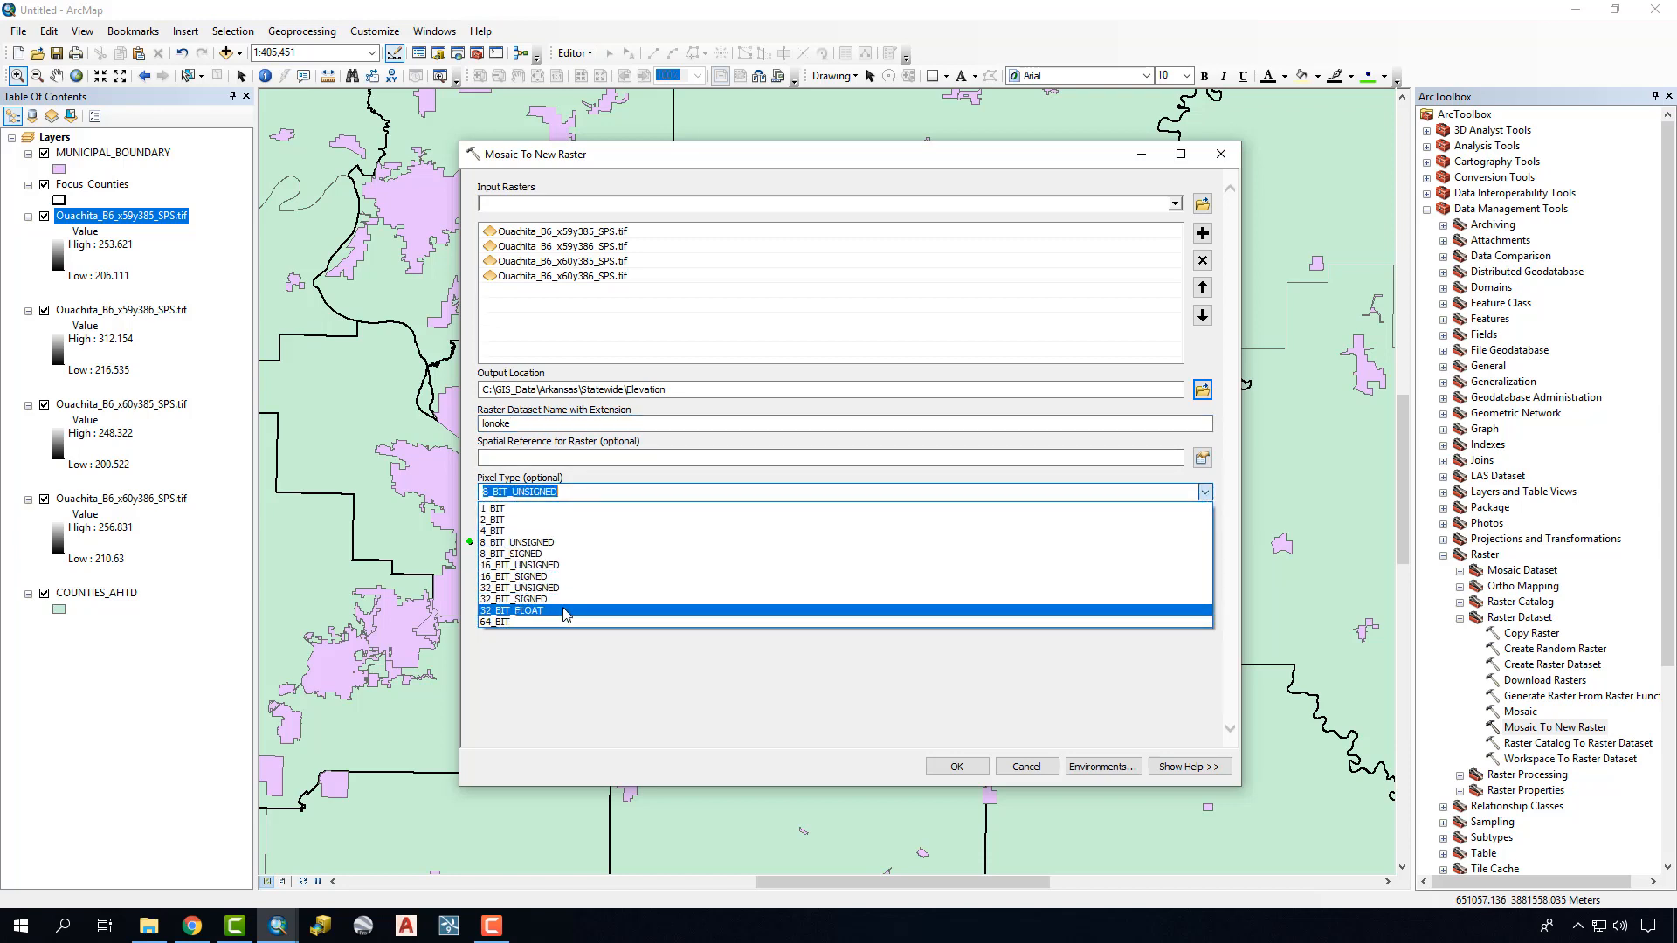
left_click(514, 611)
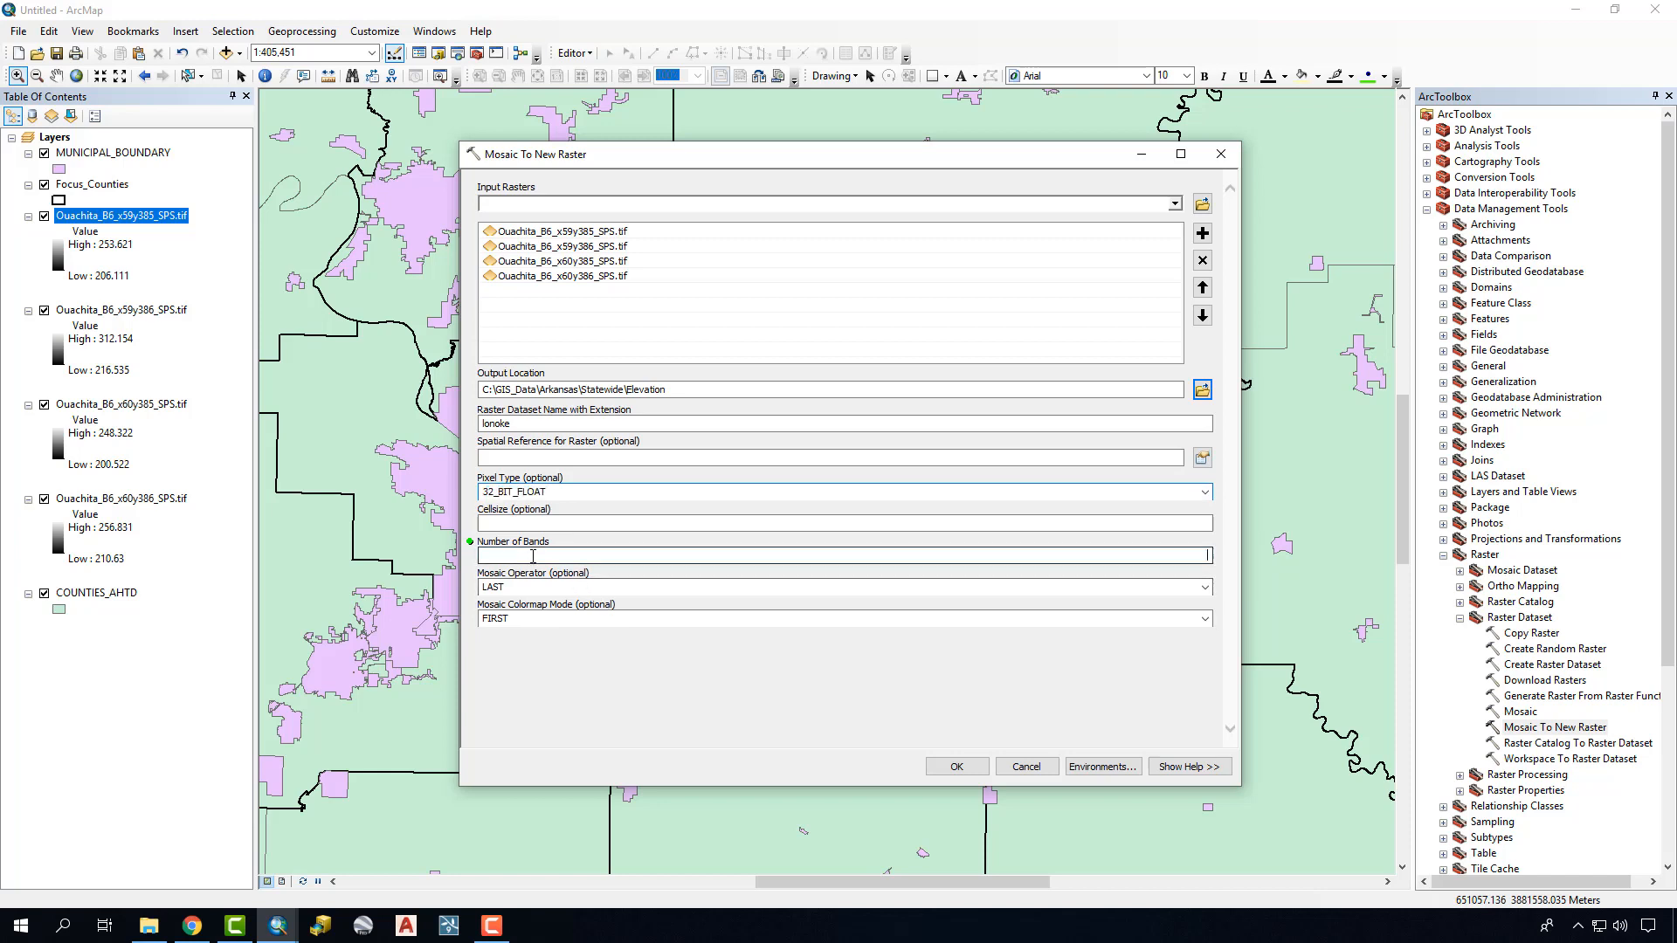
type("1")
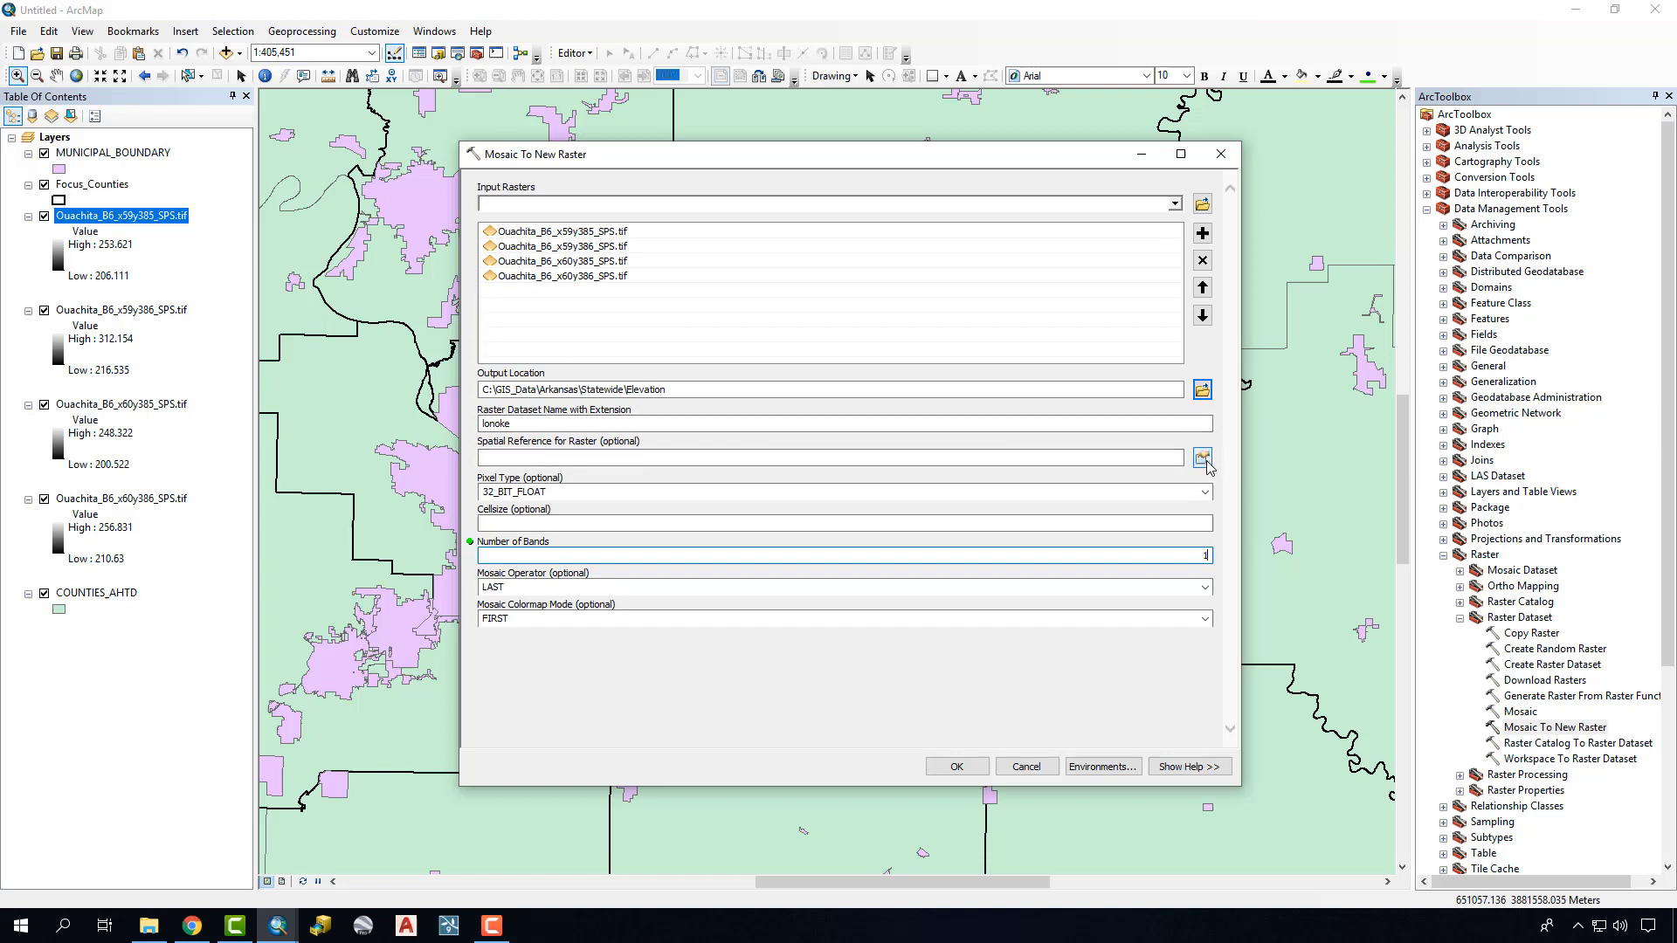
left_click(1202, 458)
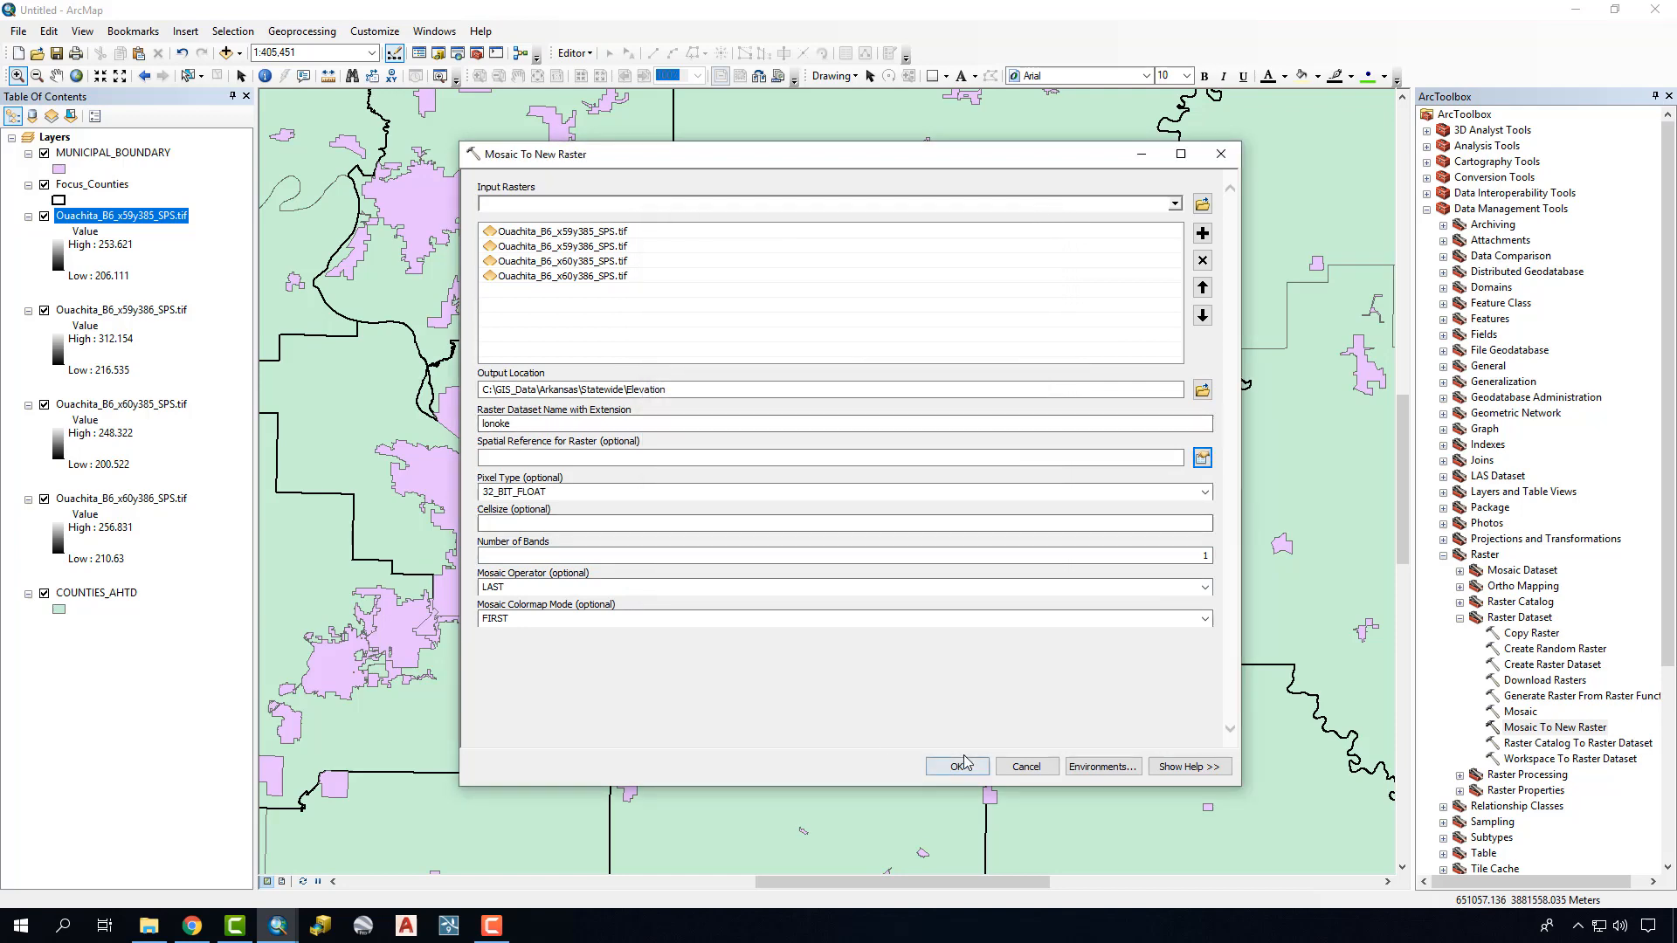
left_click(953, 765)
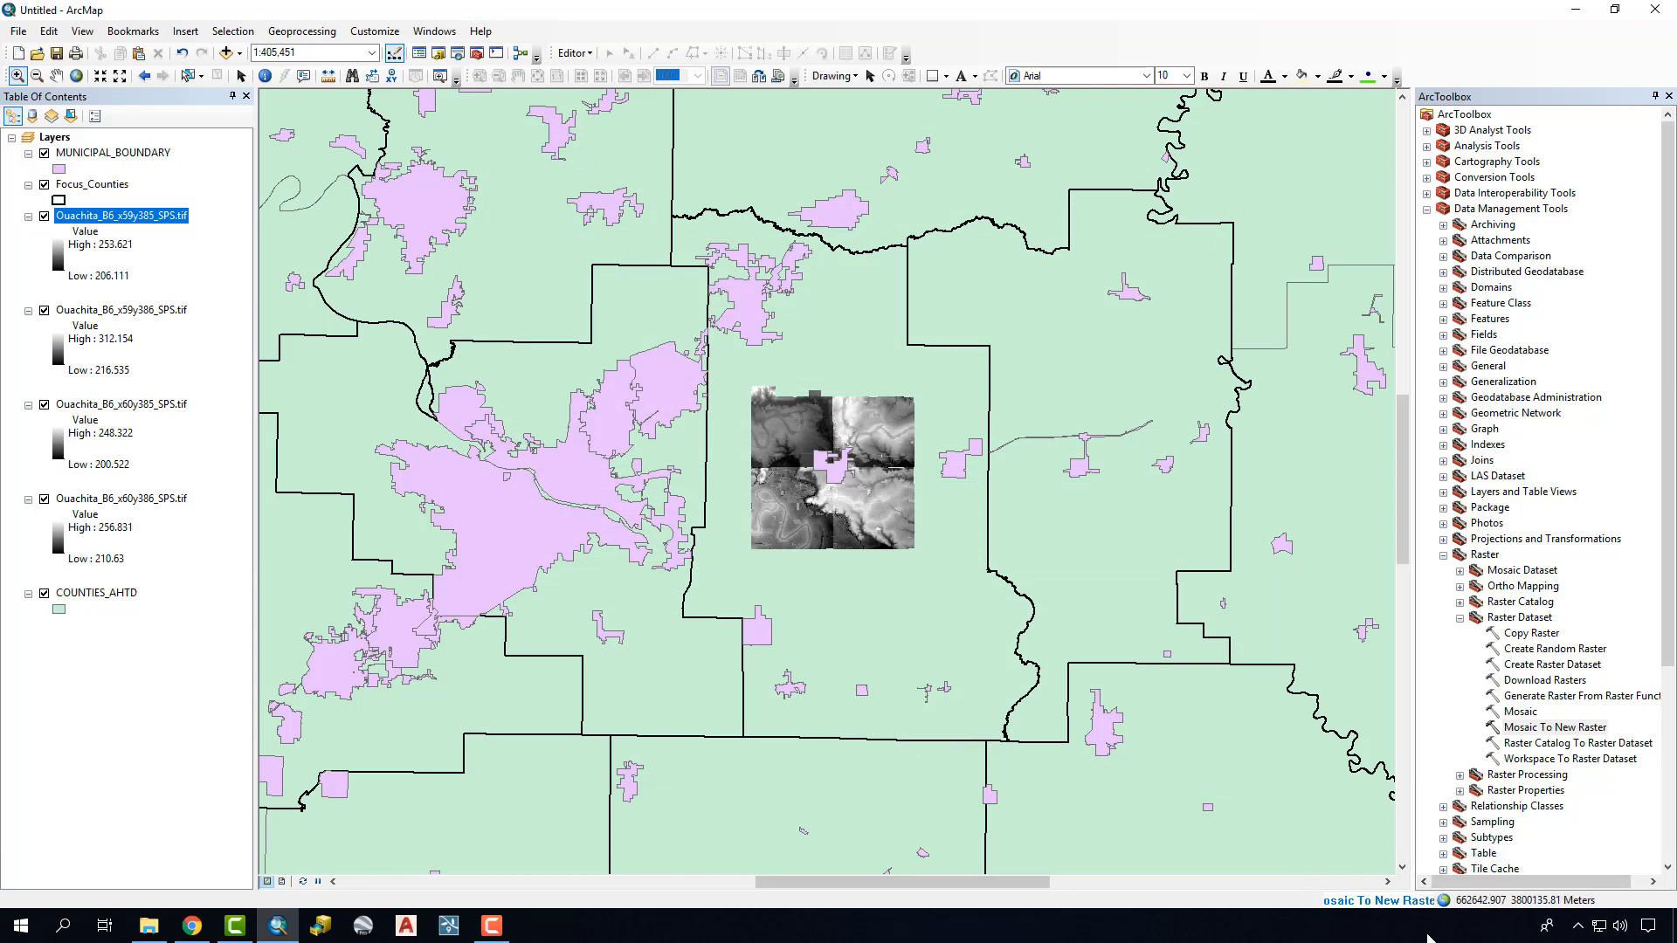
mouse_move(1268, 743)
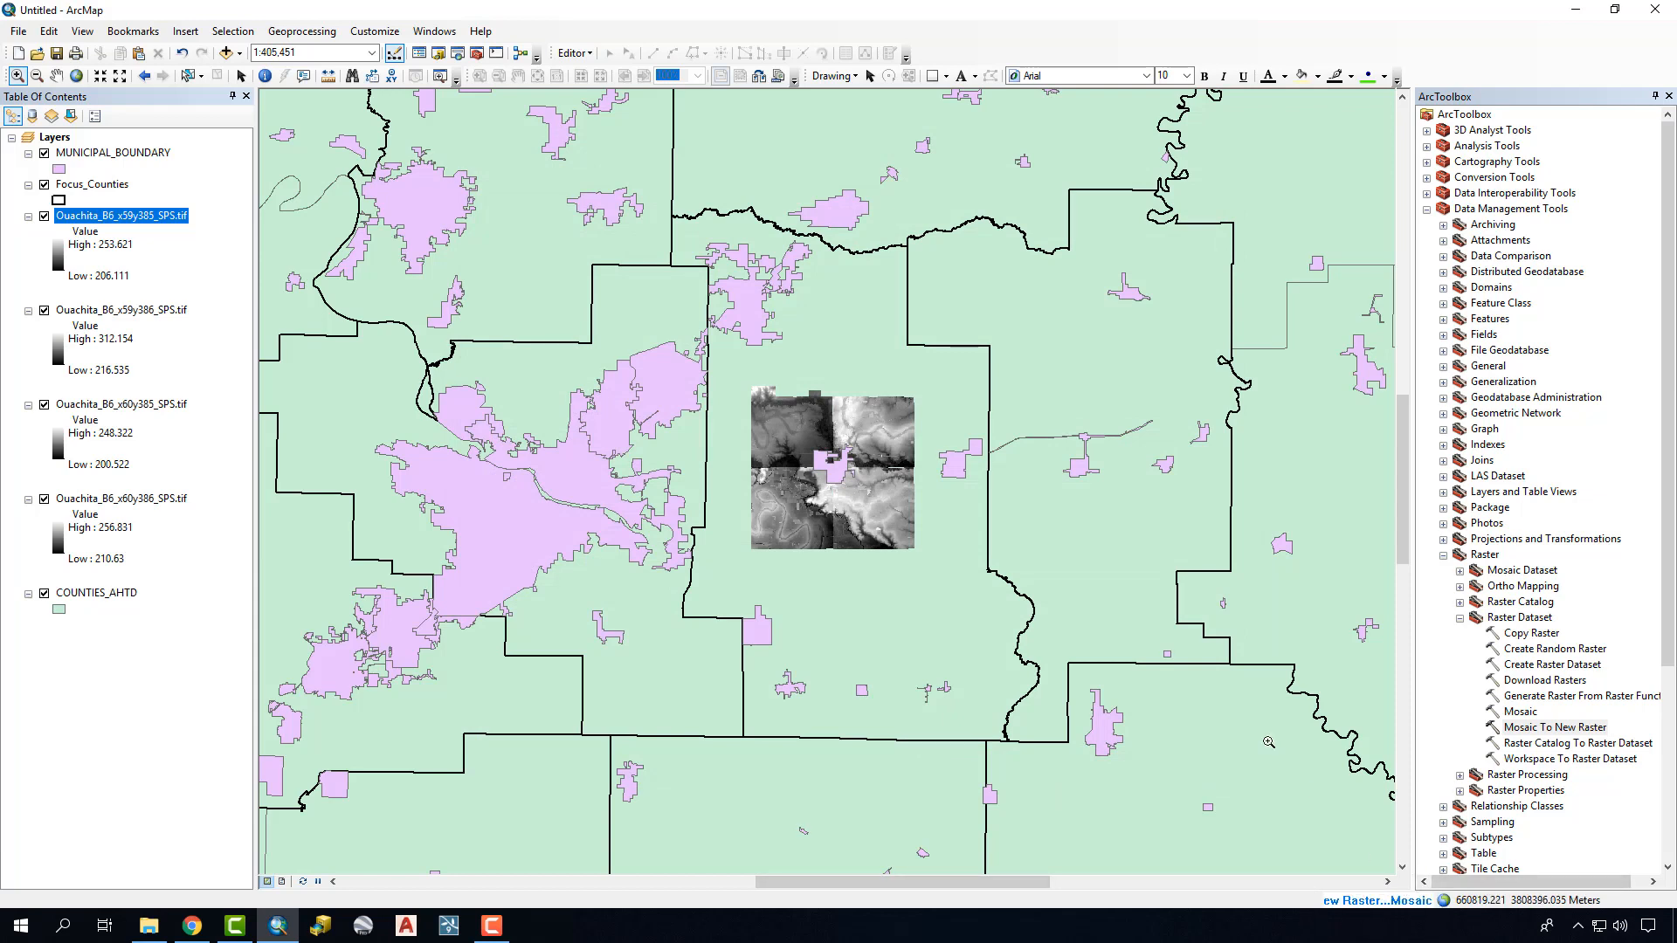
mouse_move(983, 594)
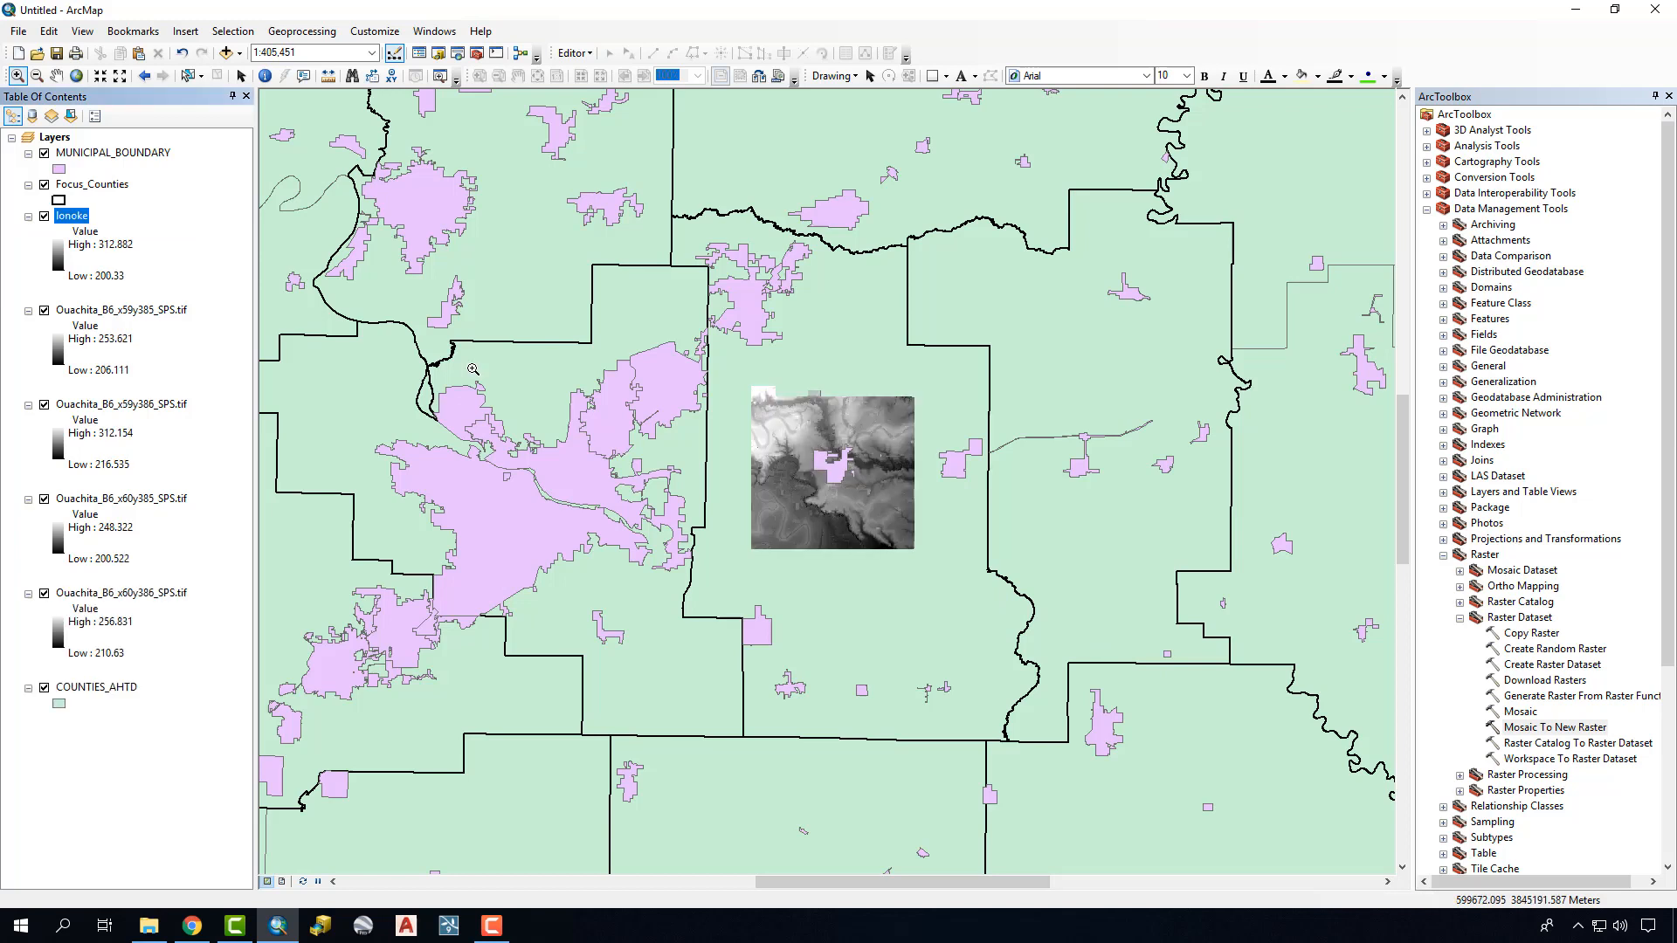
mouse_move(21, 238)
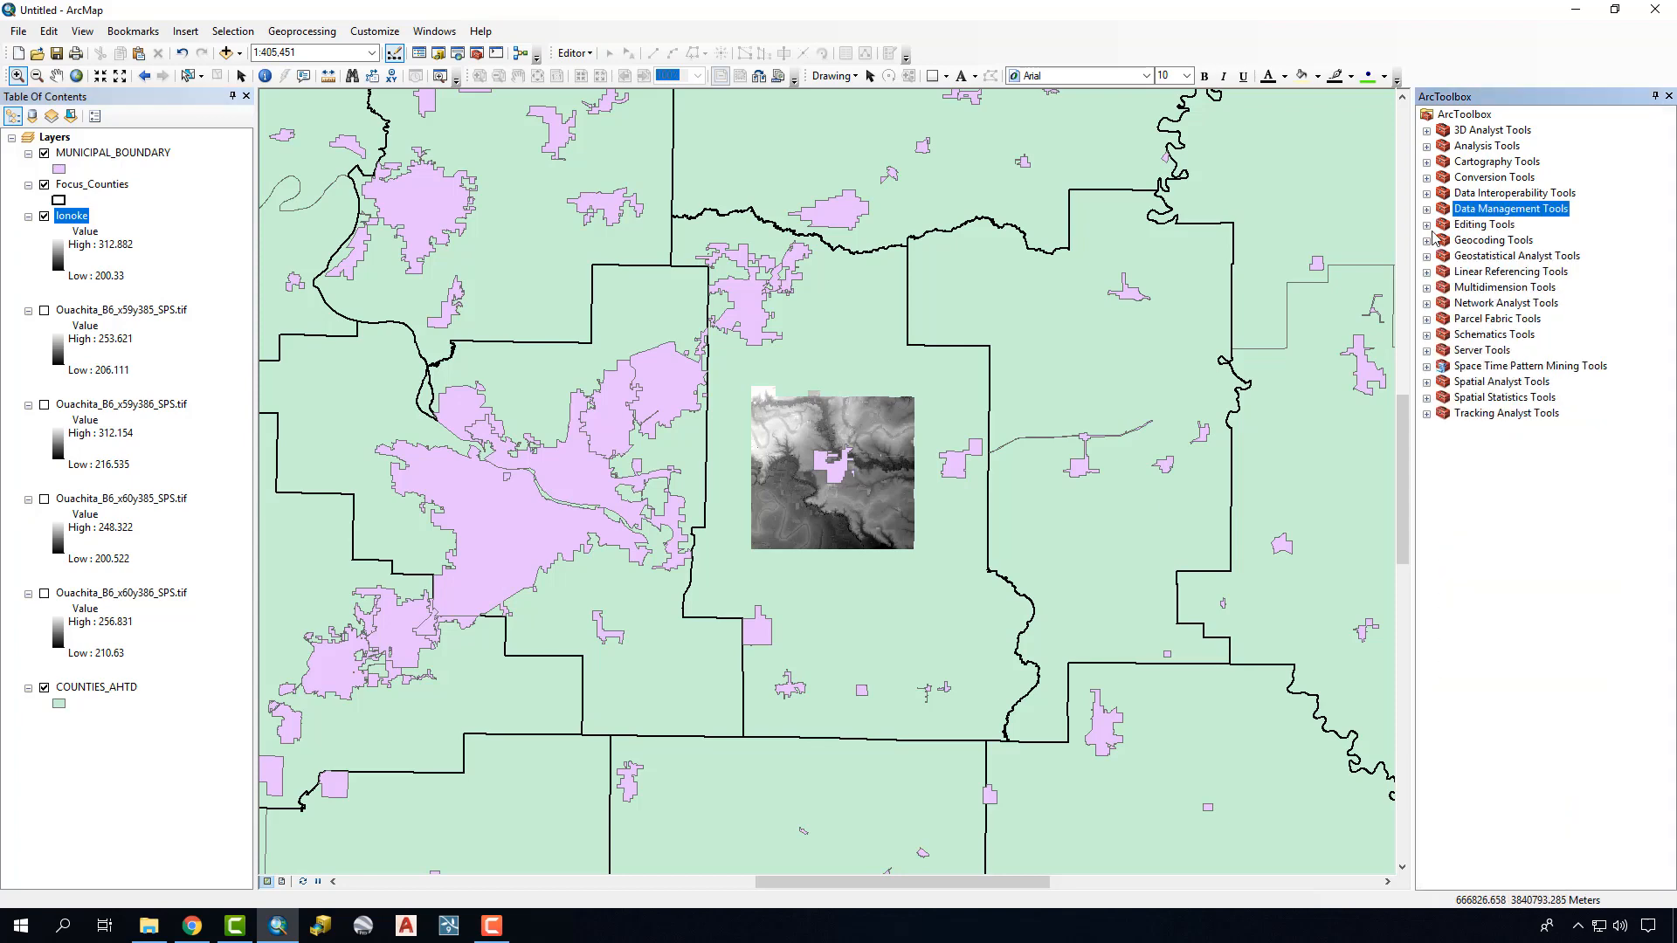
- Expand Spatial Analyst Tools and its Surface toolset listing Aspect, Contour, Hillshade and Slope
left_click(1429, 383)
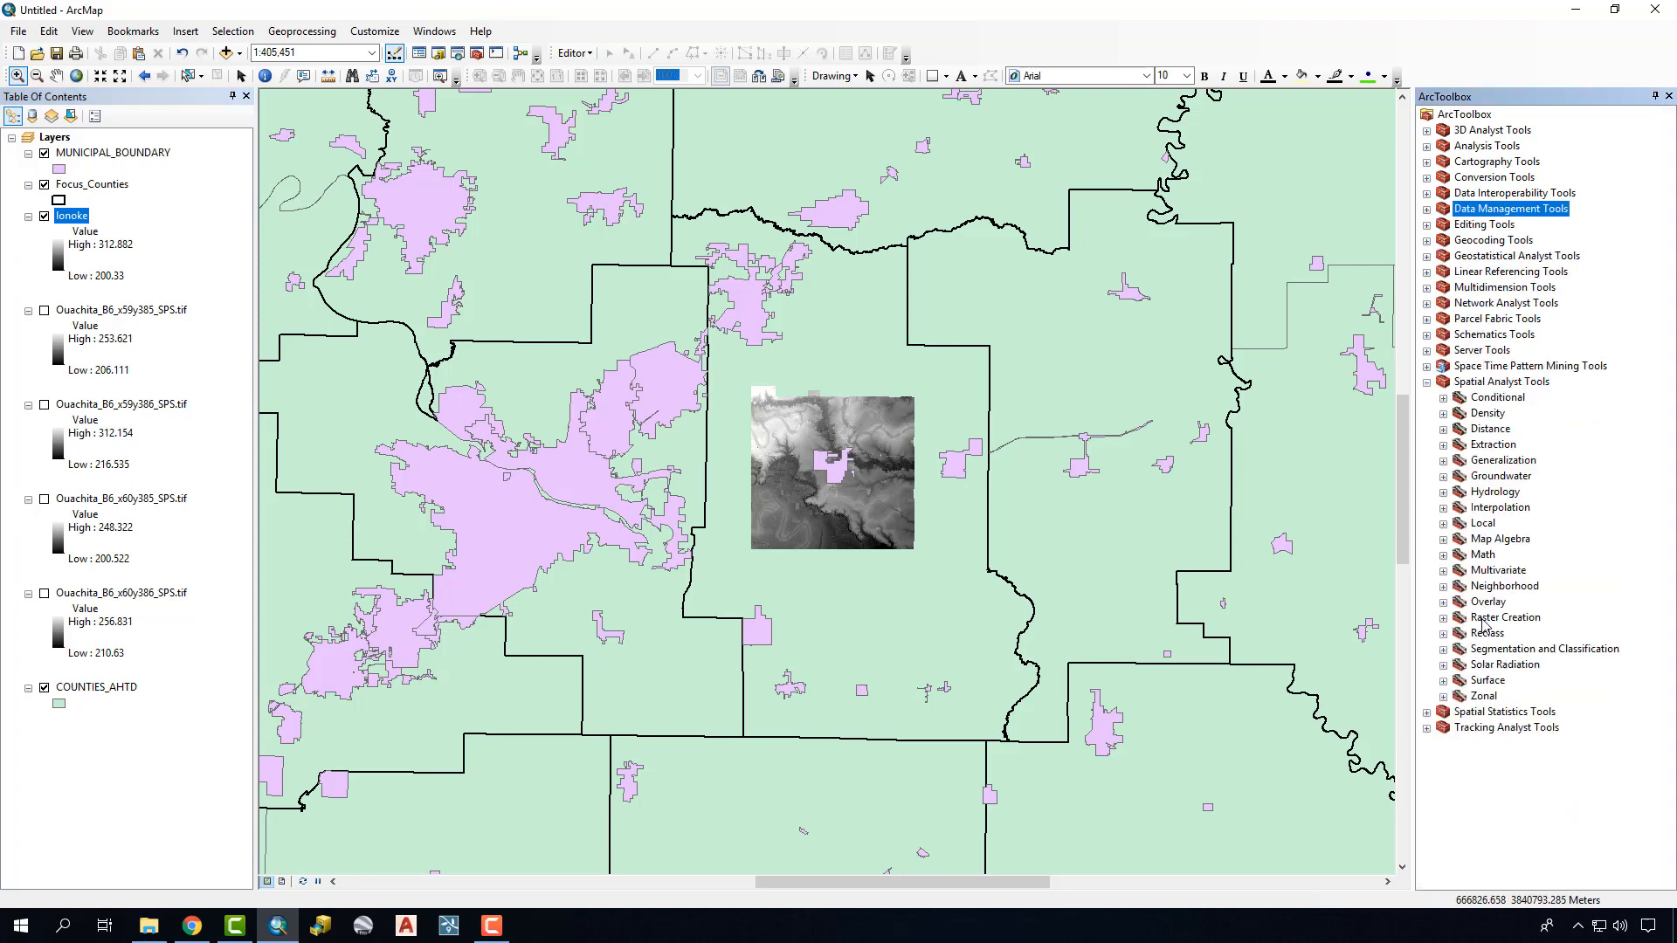
left_click(1445, 679)
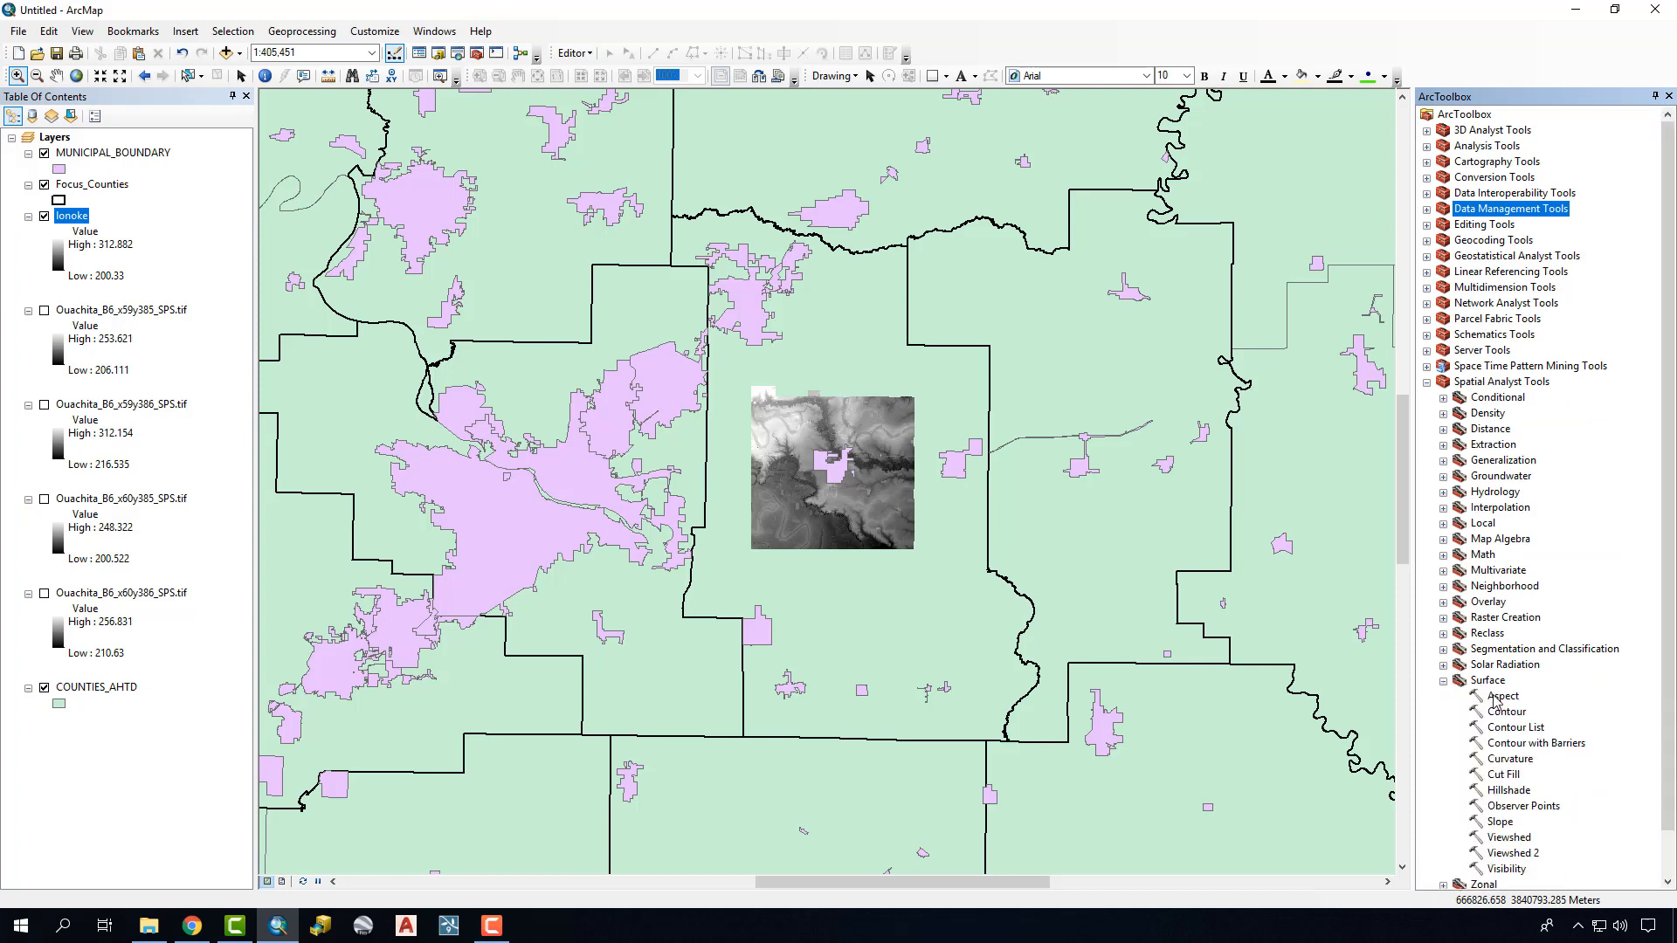
mouse_move(1524, 837)
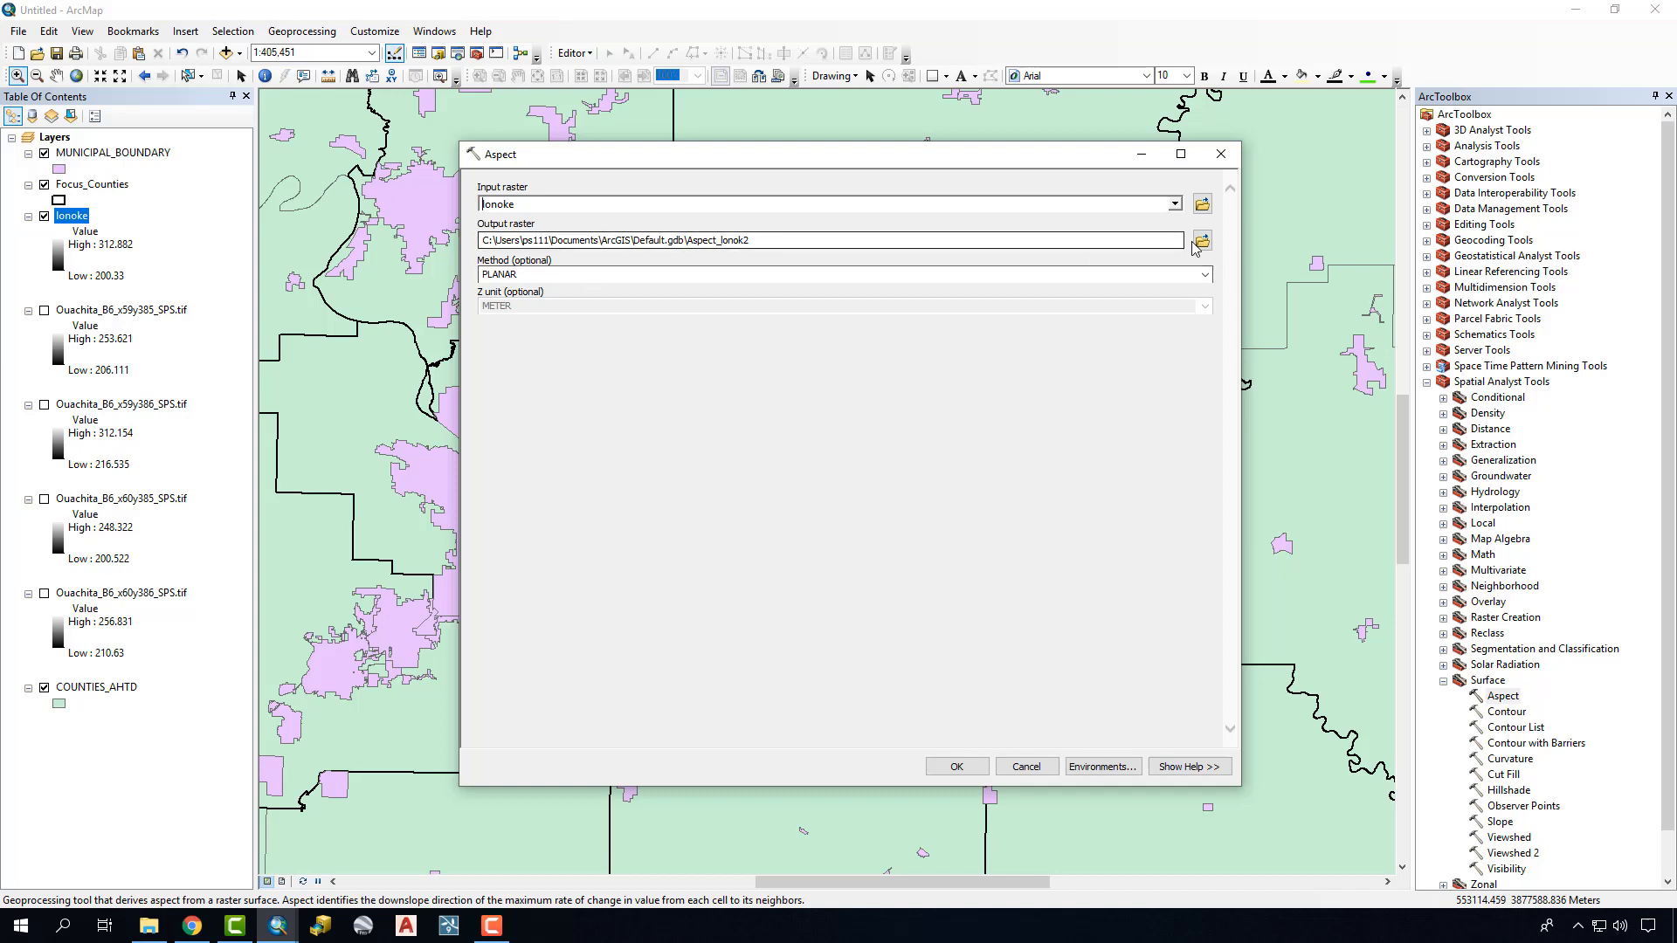
- Save the Aspect output as 'aspect' in Lonoke.gdb and run it on the Ionoke mosaic
left_click(1202, 239)
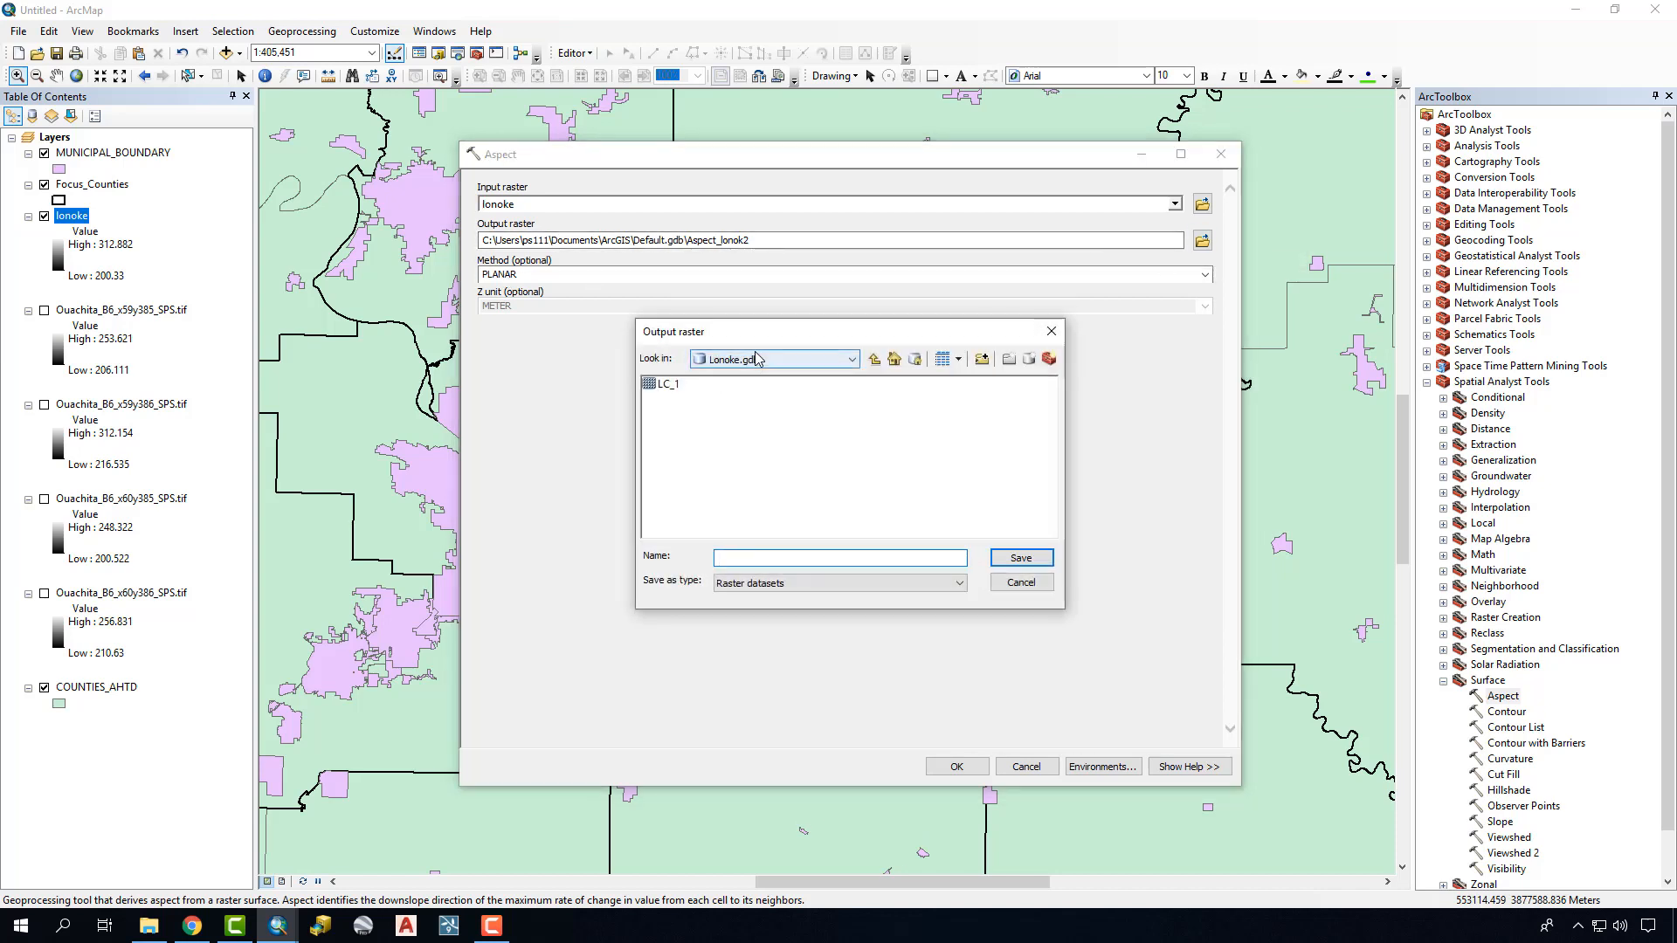
left_click(840, 557)
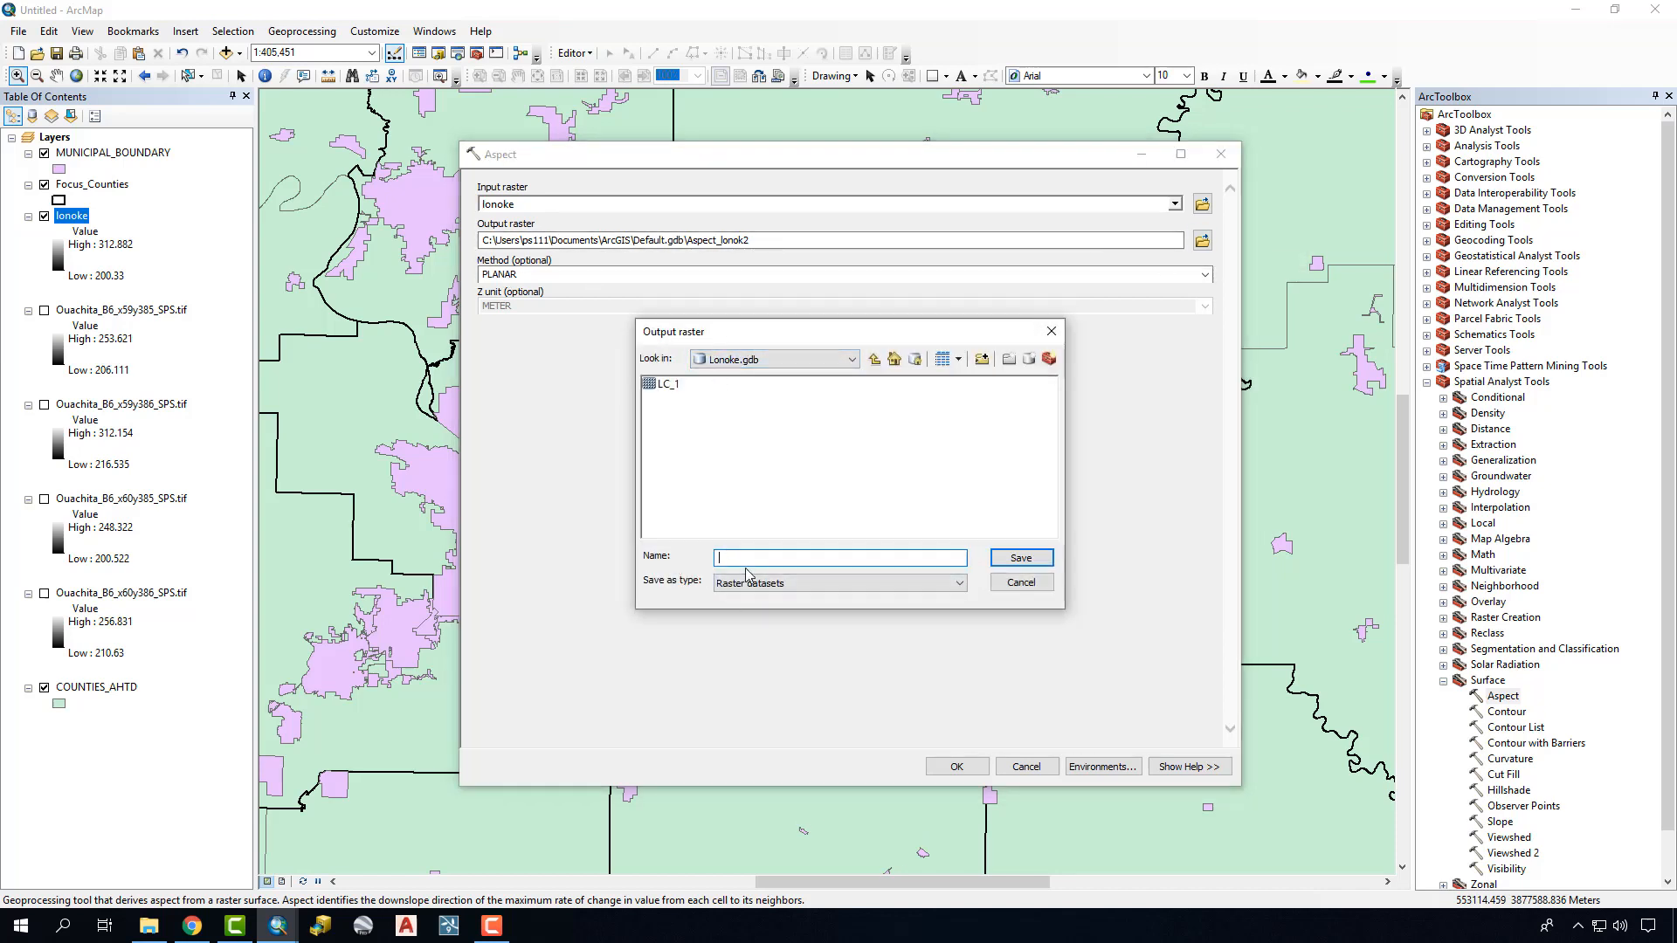
left_click(840, 557)
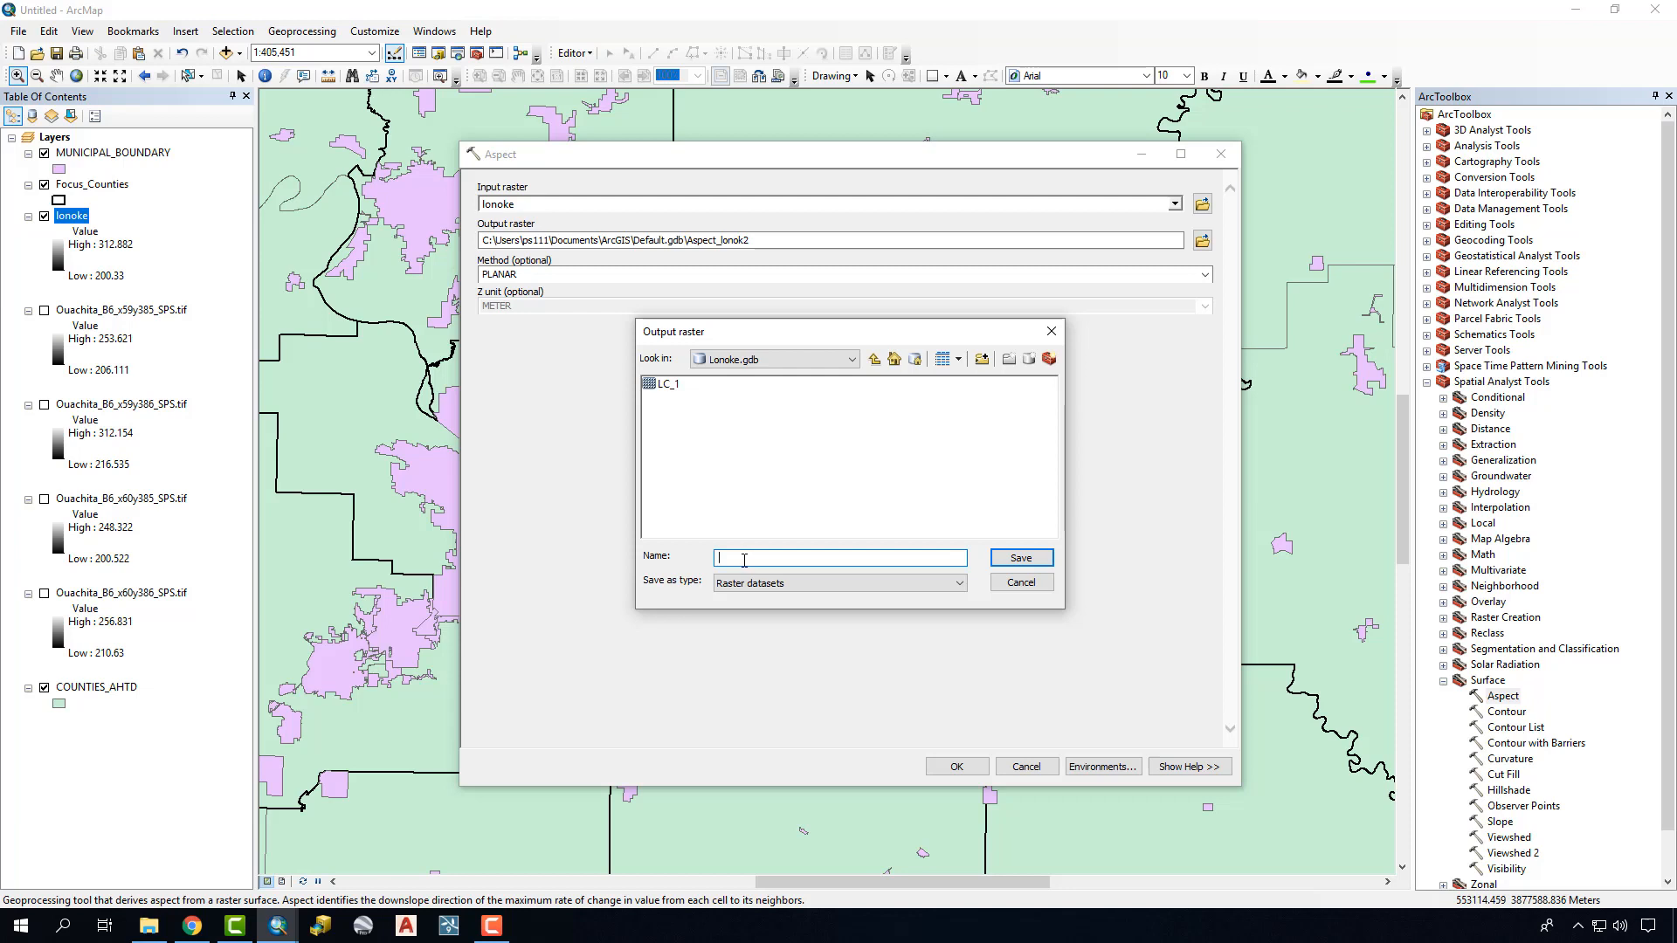
type("aspect")
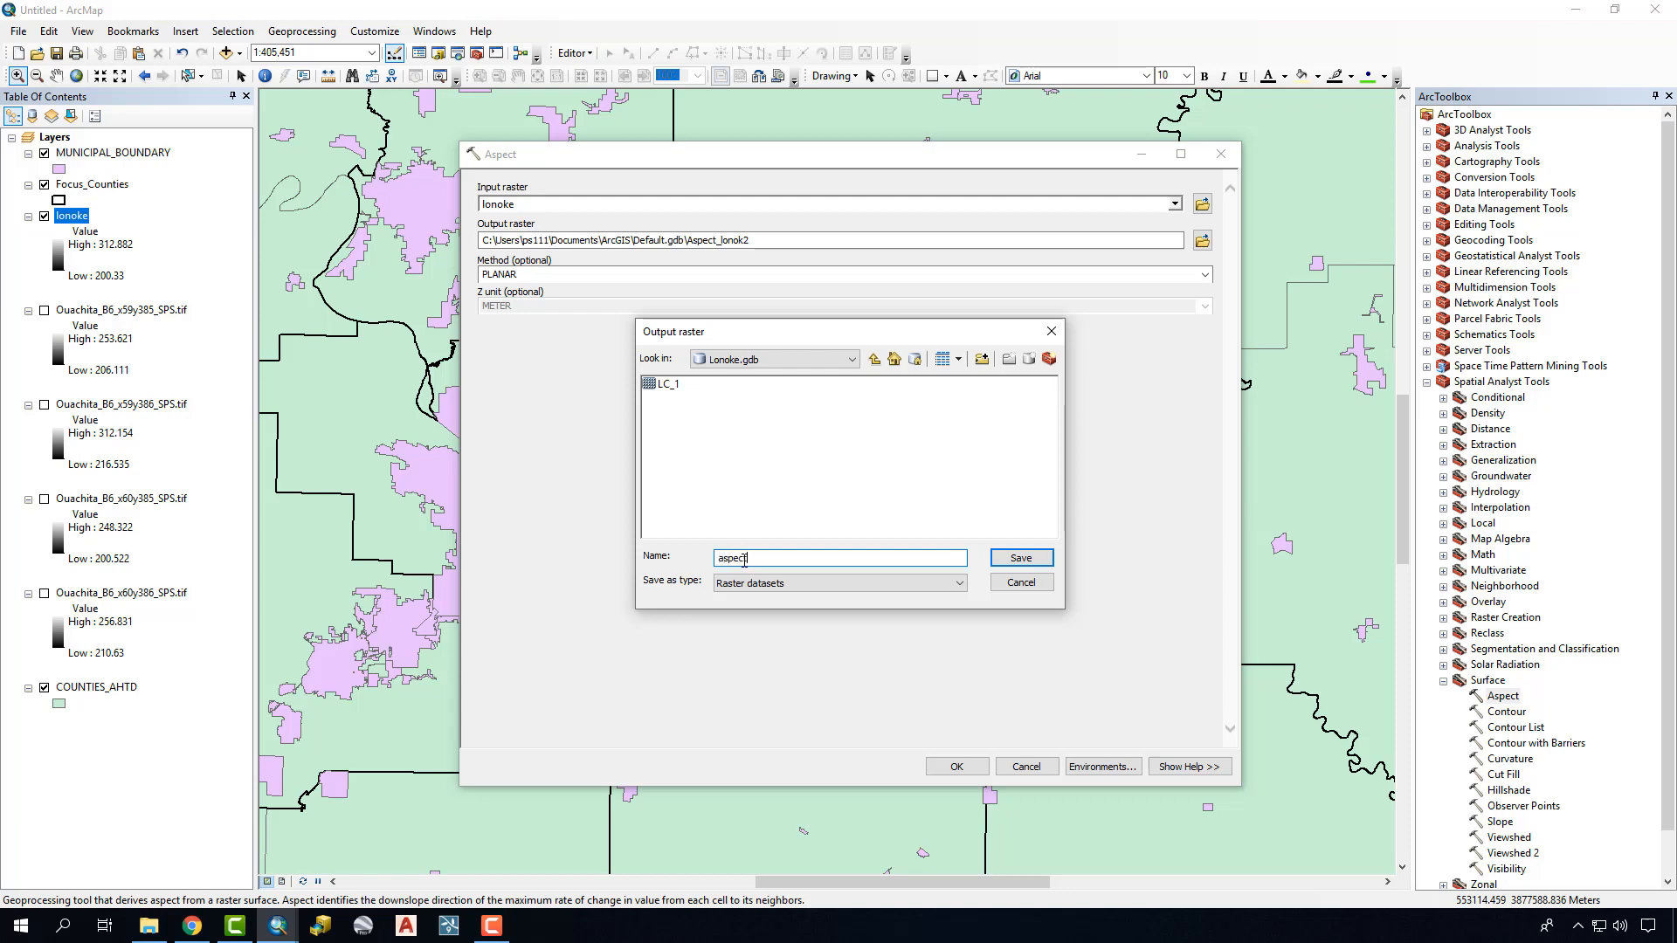
left_click(1018, 557)
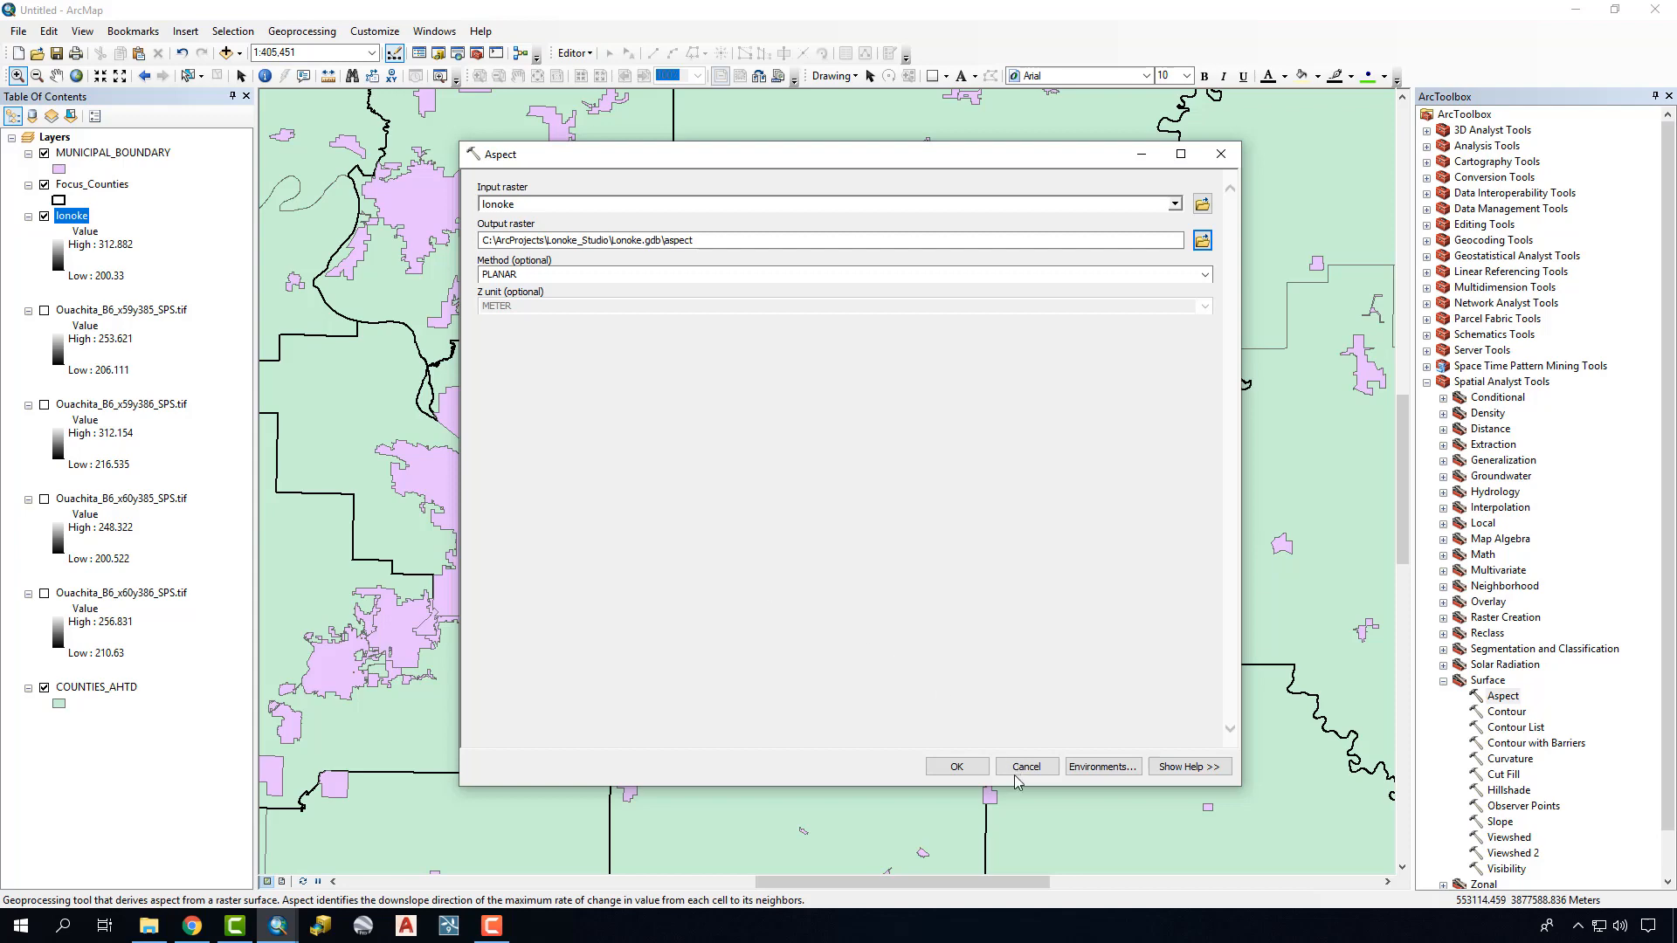
left_click(954, 766)
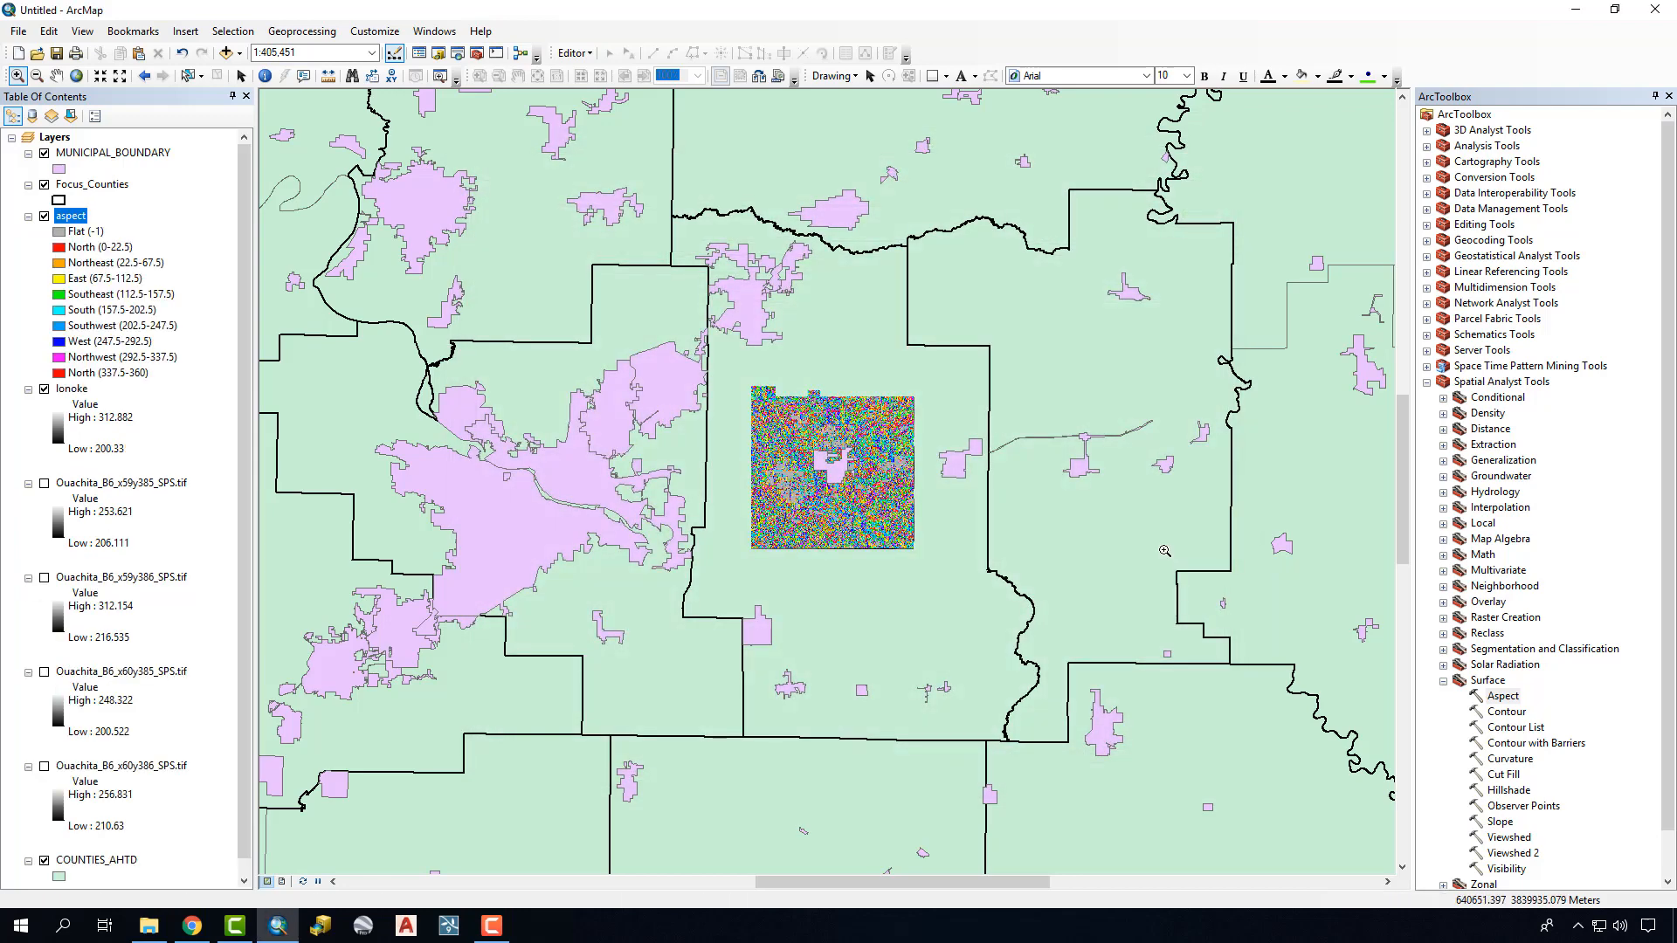